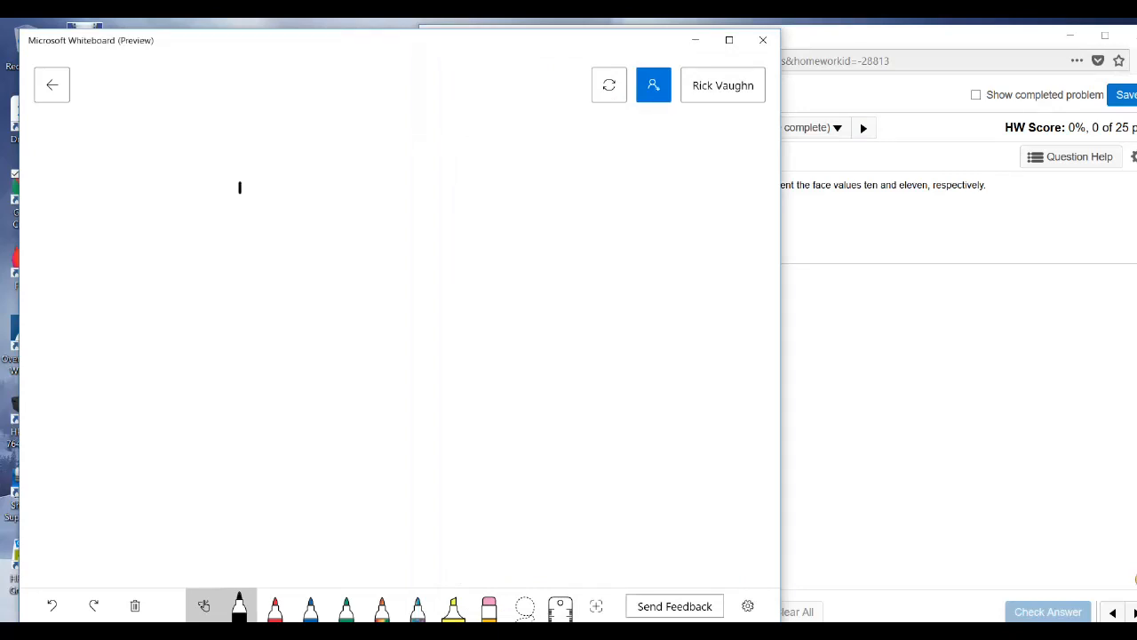
Draw the three-column place-value grid lines for the base-five number.
left_click_drag(238, 183, 233, 334)
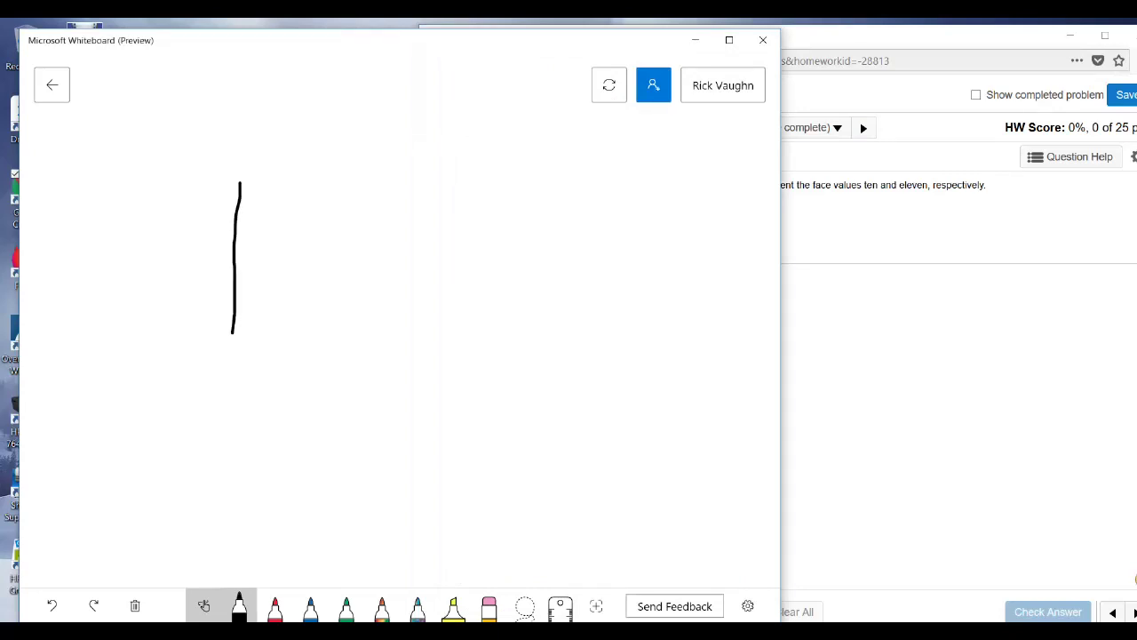
left_click_drag(319, 181, 319, 336)
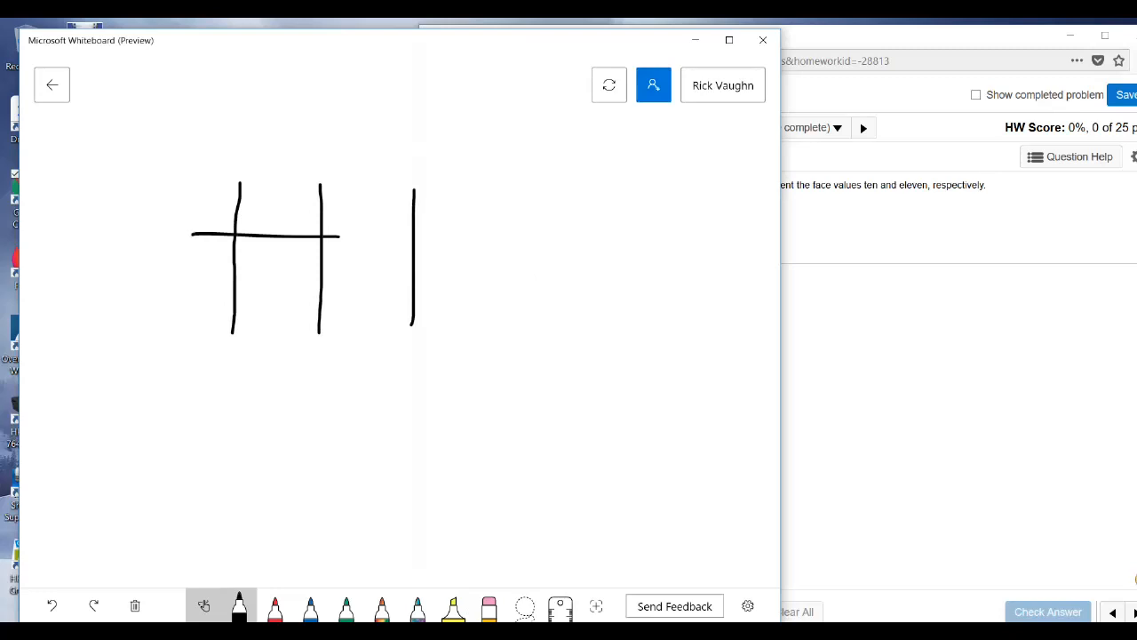
left_click_drag(329, 238, 486, 237)
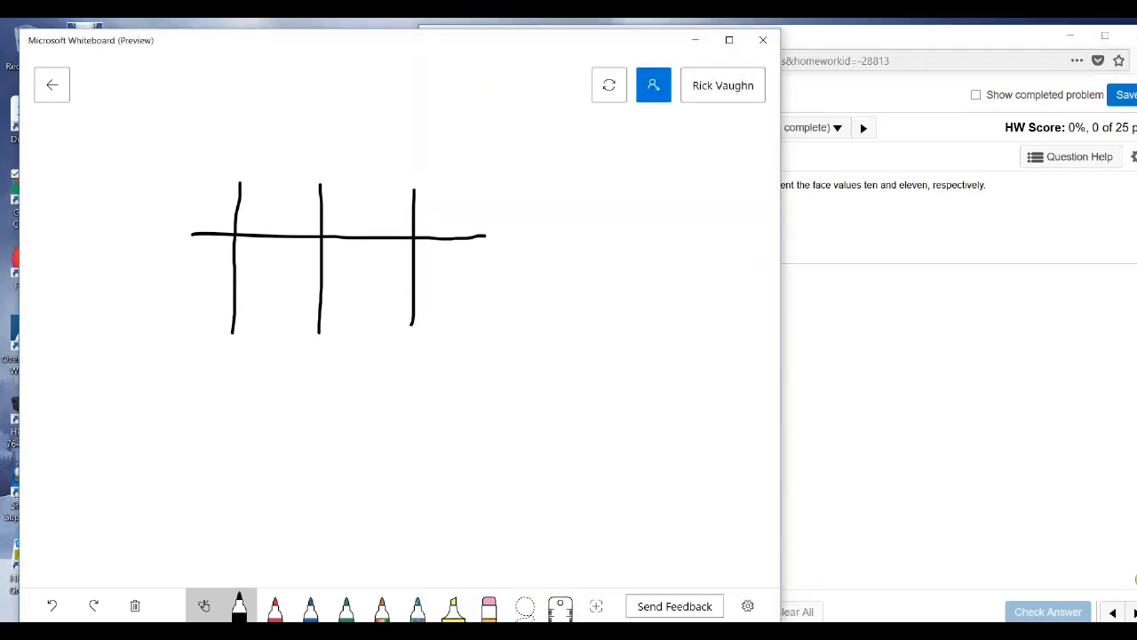
Head the columns 5², 5 and 1, with digits 4 and 2 under the first two.
left_click_drag(453, 194, 453, 222)
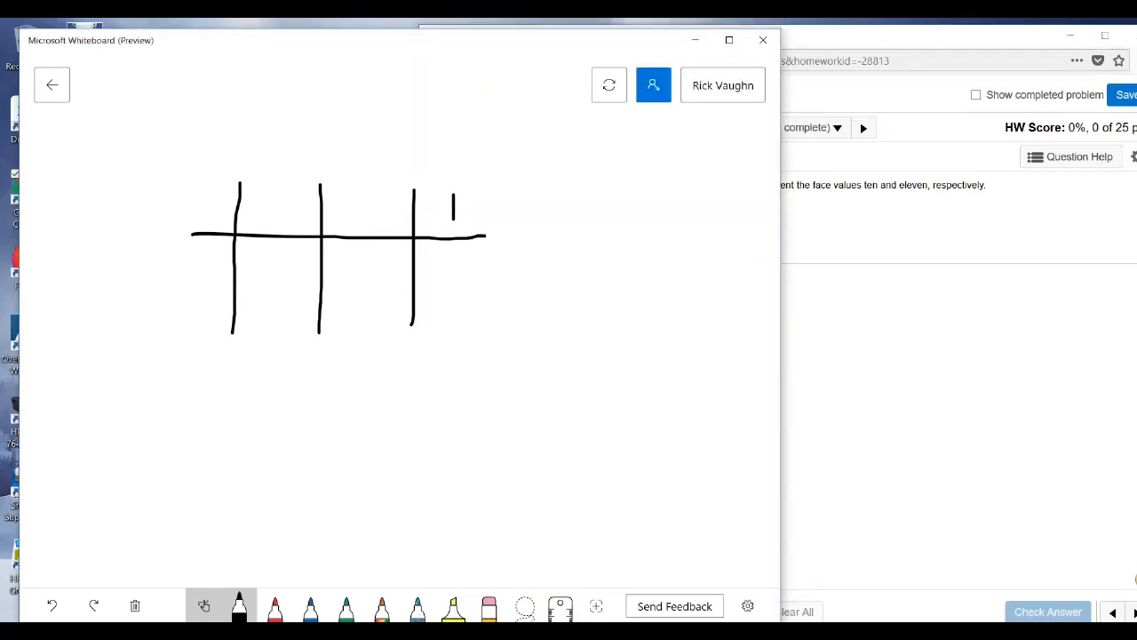
left_click_drag(359, 193, 373, 210)
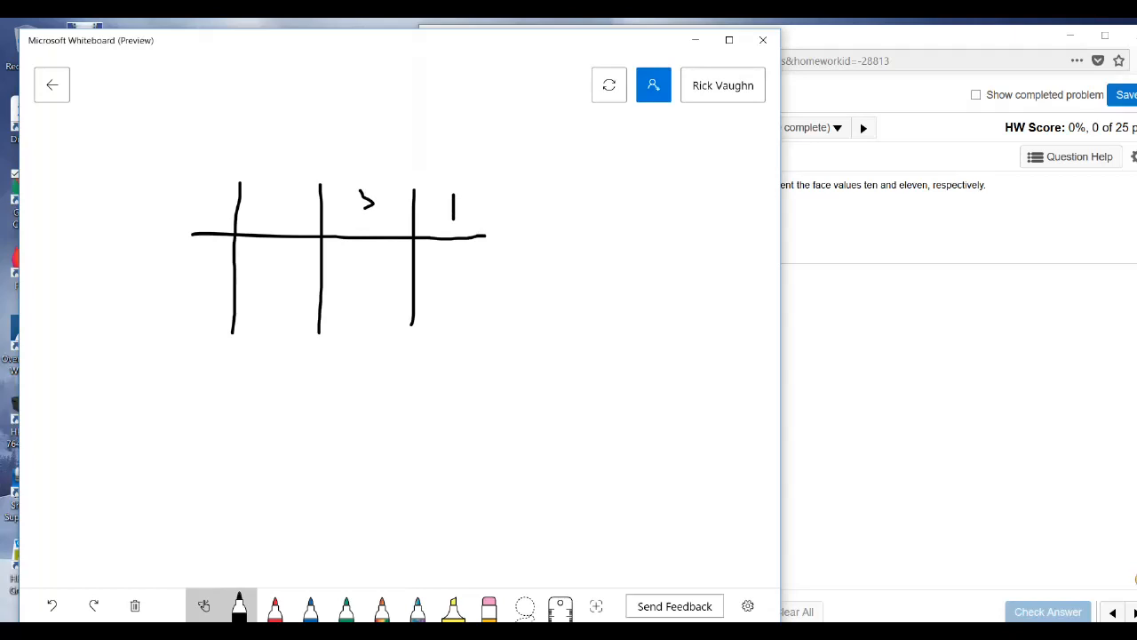
left_click_drag(359, 192, 370, 213)
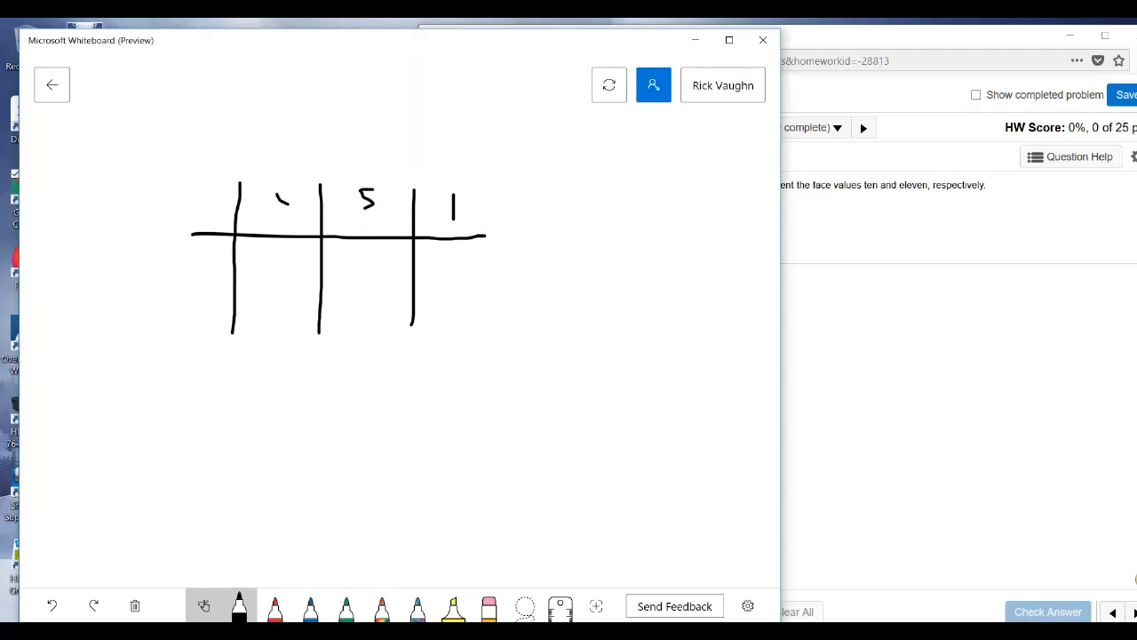
left_click_drag(275, 205, 294, 192)
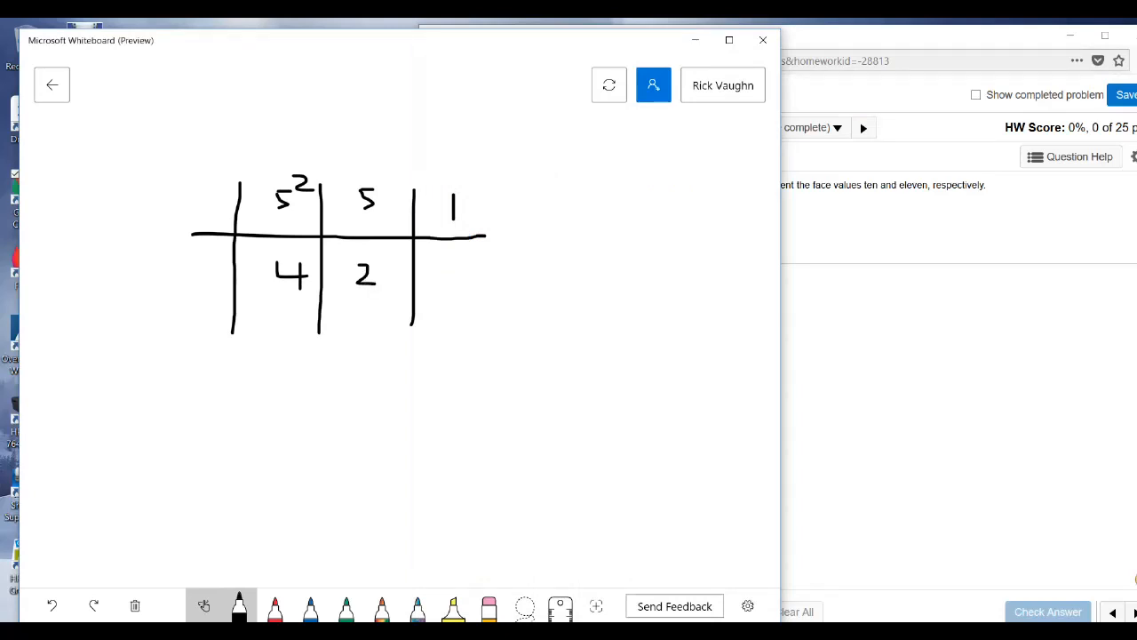
Complete 422 with the digit 2 in the last column and an equals sign below the grid.
left_click_drag(444, 266, 462, 284)
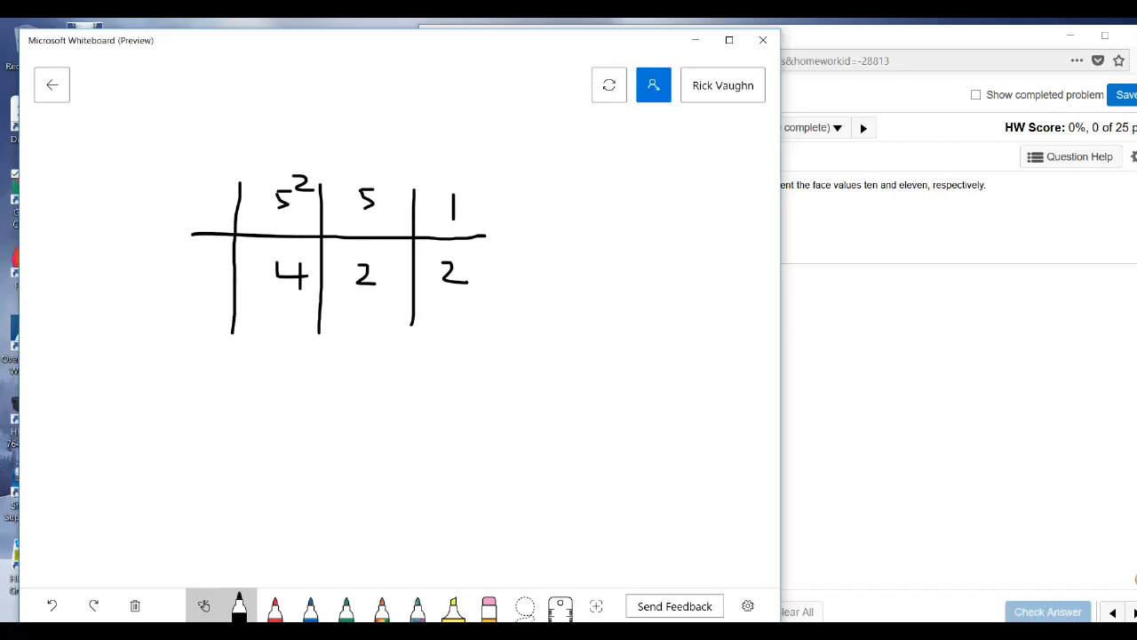
left_click_drag(213, 381, 237, 380)
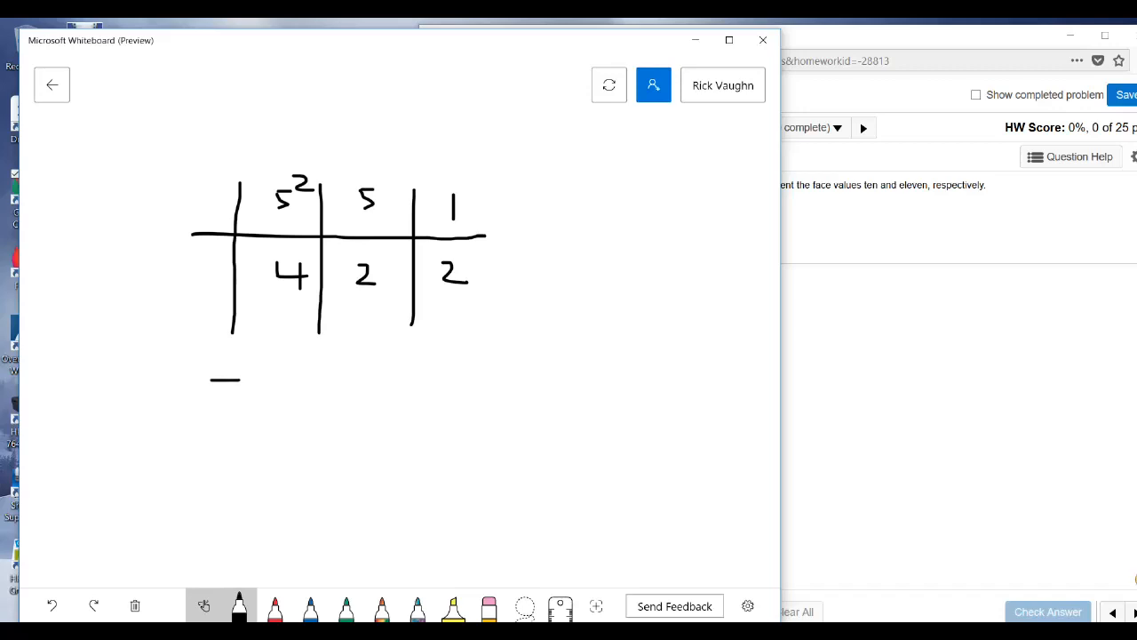
left_click_drag(210, 394, 242, 395)
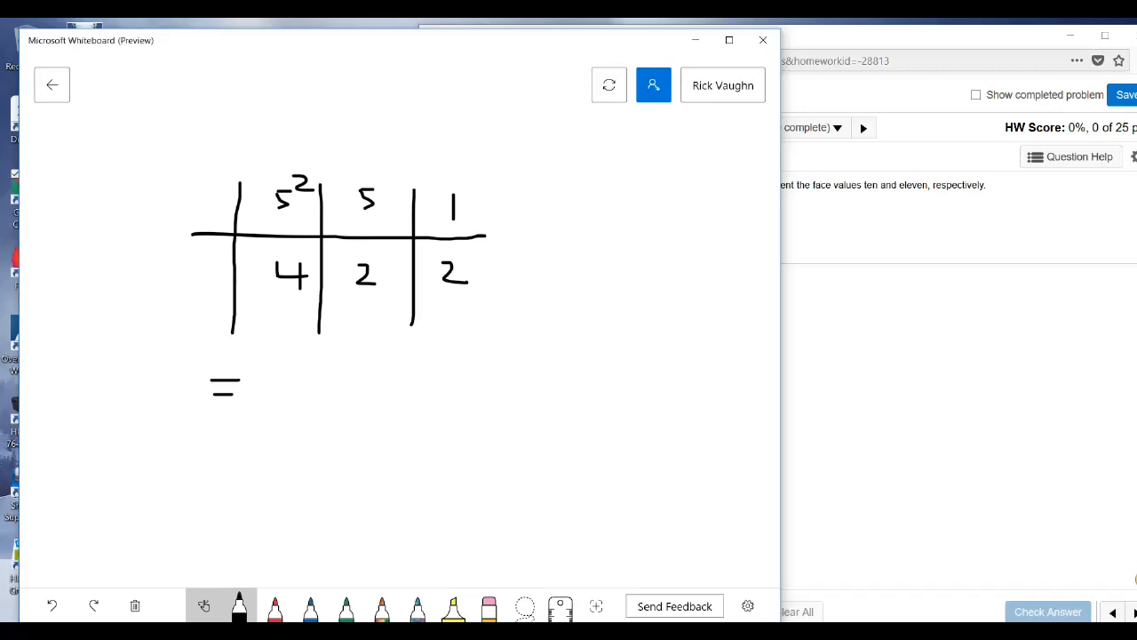
Write the expansion 4×5² + 2×5 + 2×1 after the equals sign.
left_click_drag(302, 363, 302, 383)
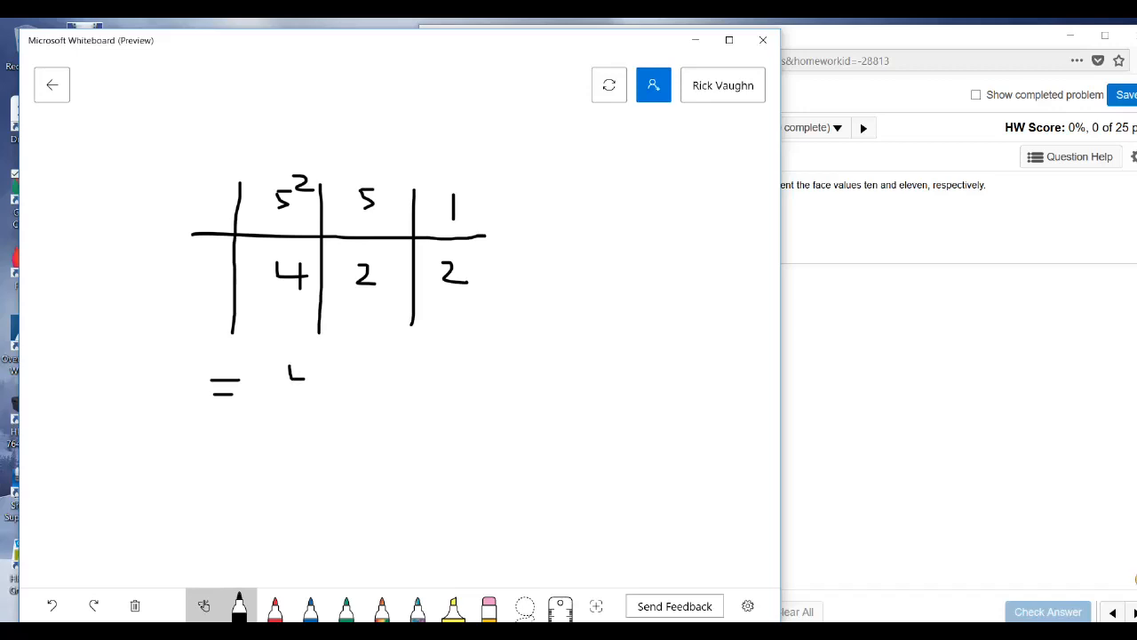
left_click_drag(288, 365, 305, 394)
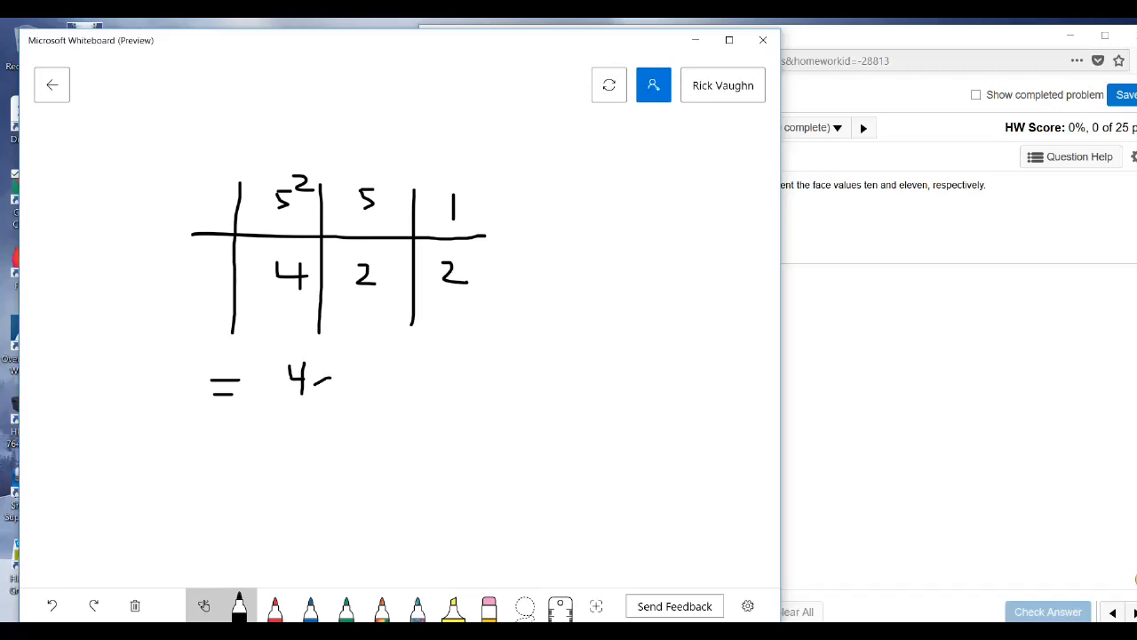
left_click_drag(320, 368, 352, 391)
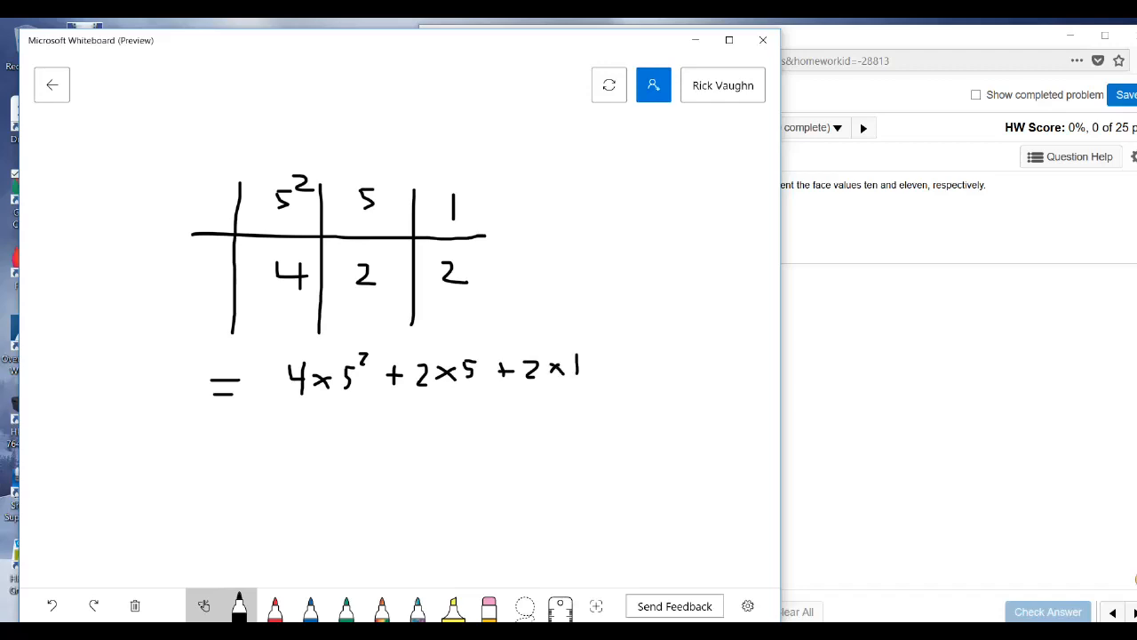
left_click_drag(613, 359, 637, 372)
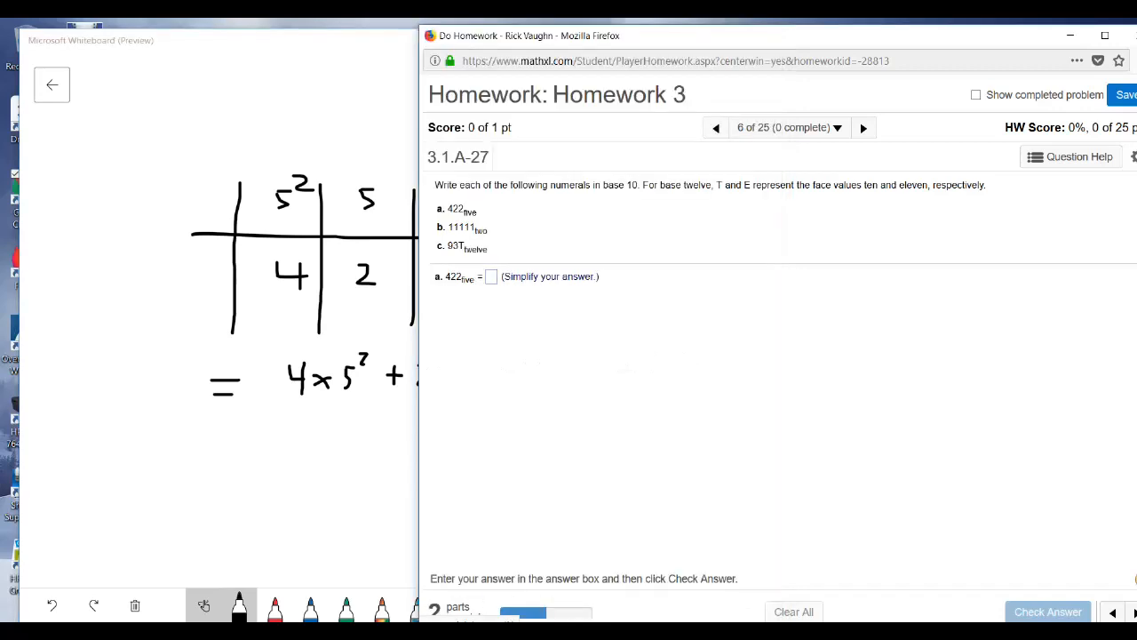
Submit 112 for part a in MyMathLab and dismiss the correct-answer message.
type("11")
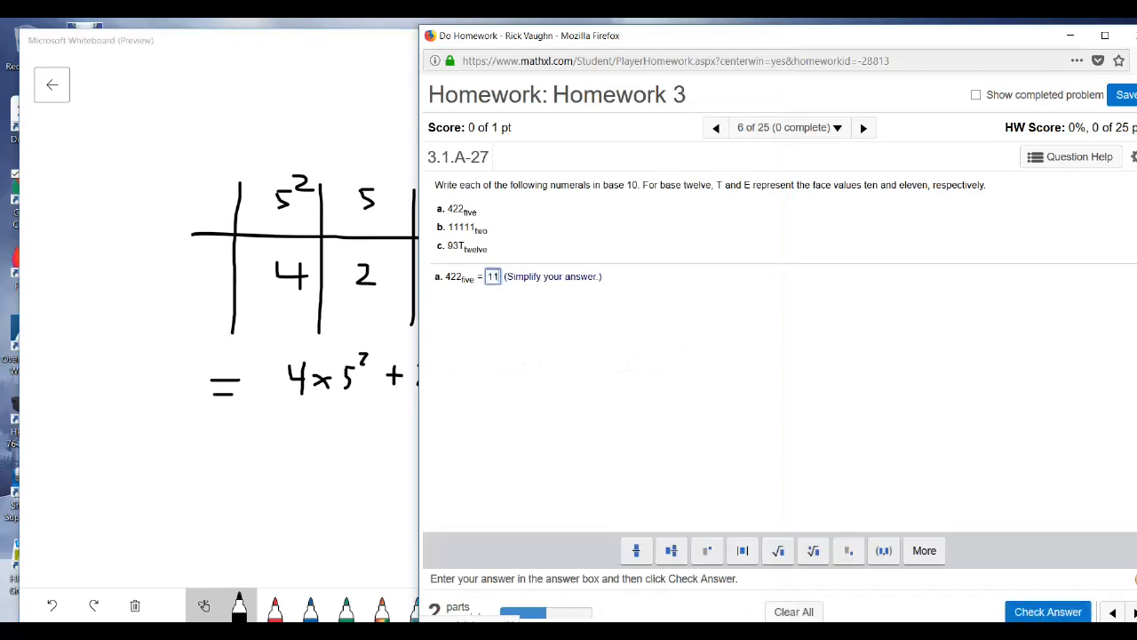
left_click(1048, 611)
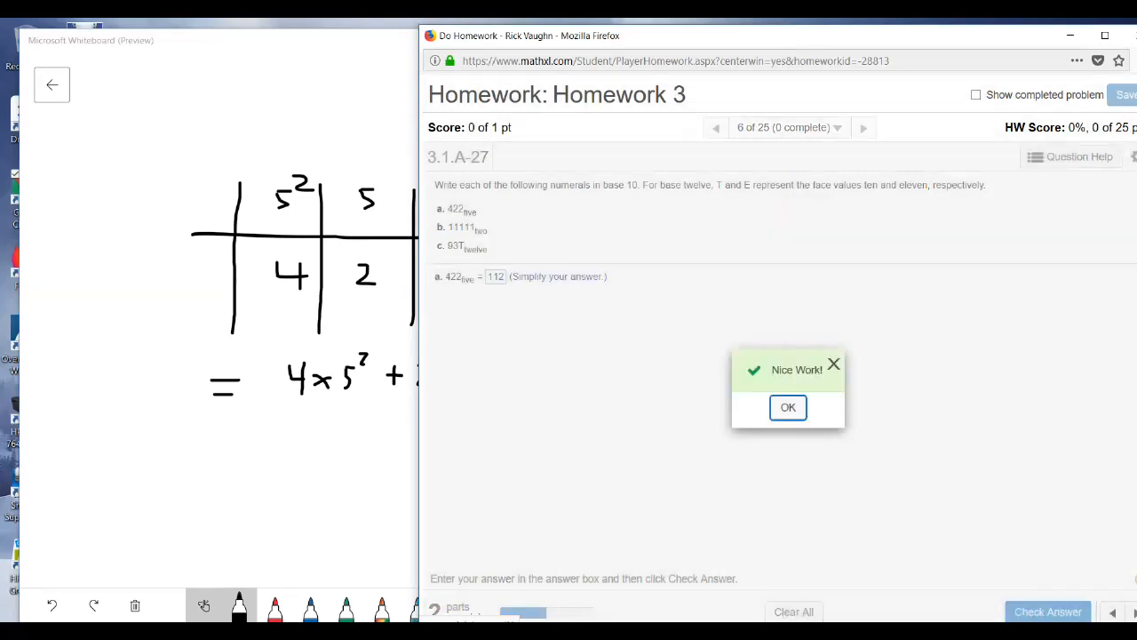
left_click(787, 407)
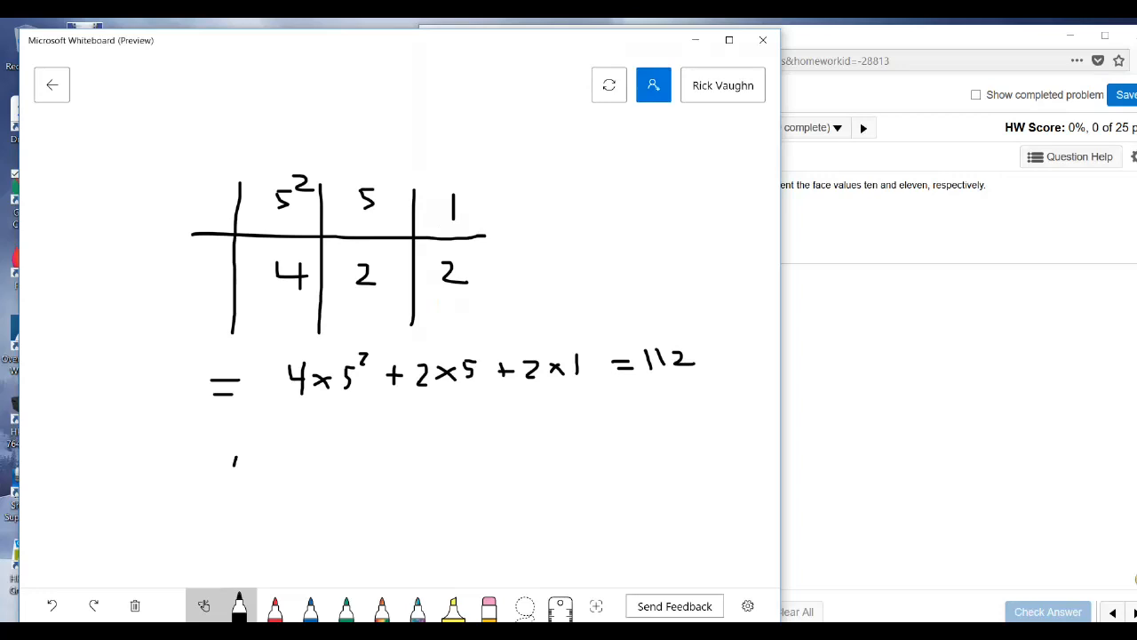
Write the five digits of 11111 base two in a row below the base-five work.
left_click_drag(345, 459, 344, 489)
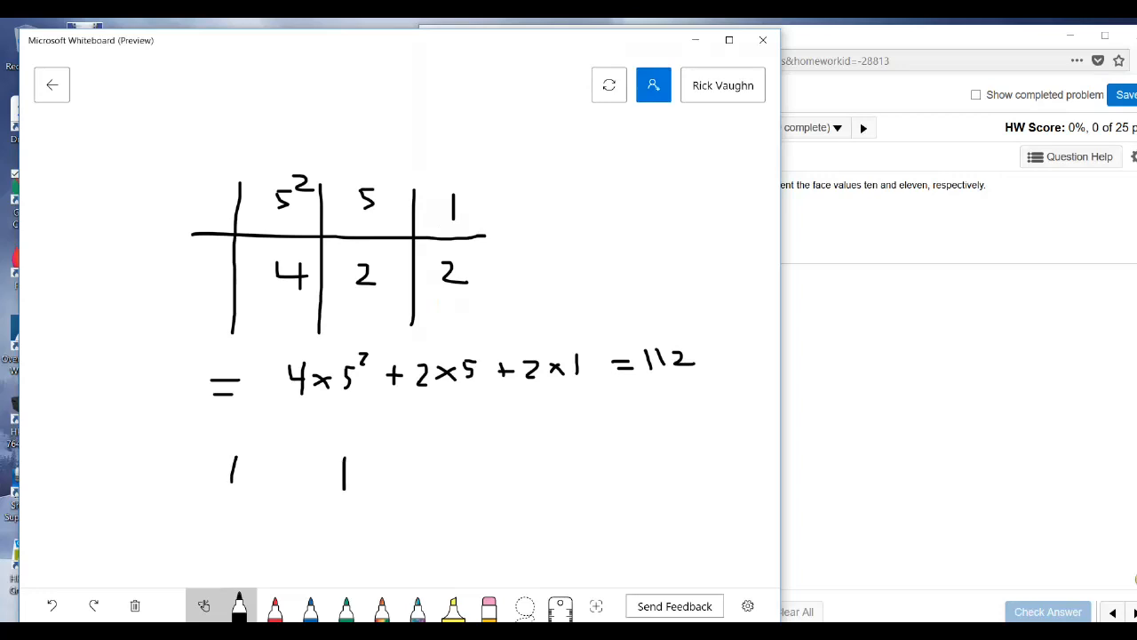
left_click_drag(454, 459, 547, 483)
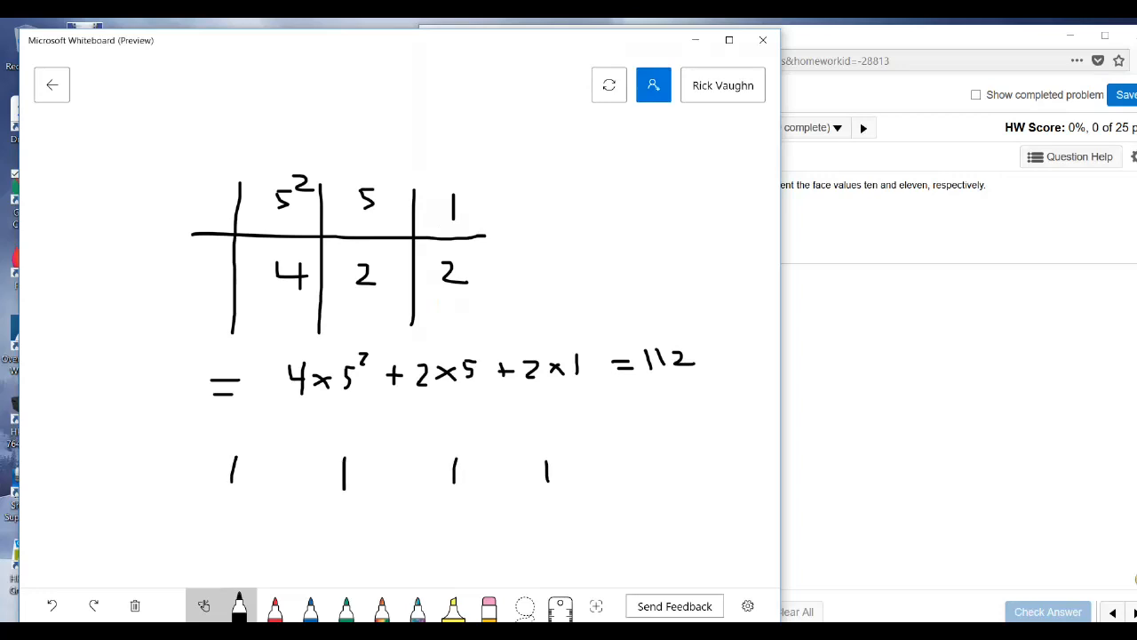
left_click_drag(636, 458, 636, 483)
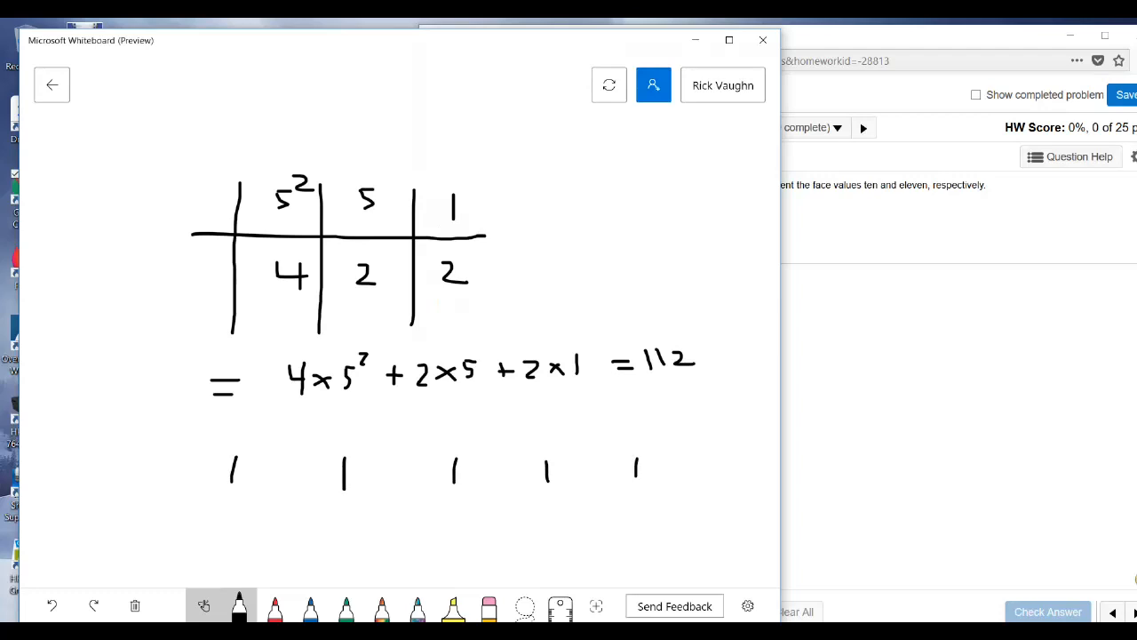
Turn the digits into terms 1×16 + 1×8 + 1×2² + 1×2 + 1×1.
left_click_drag(649, 462, 660, 473)
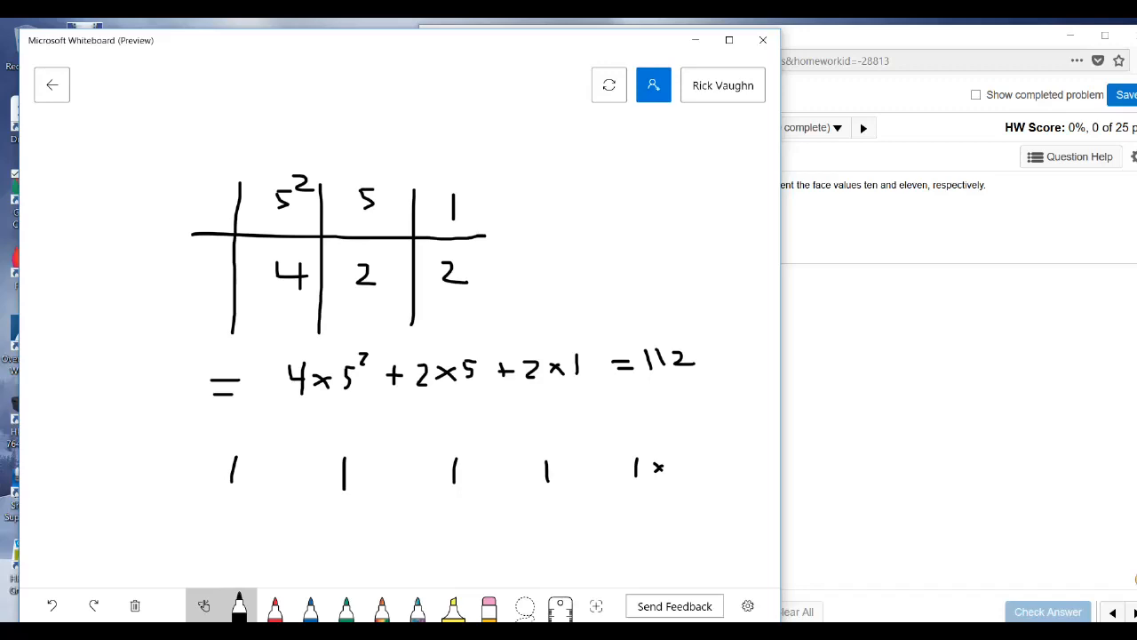
left_click_drag(672, 465, 684, 466)
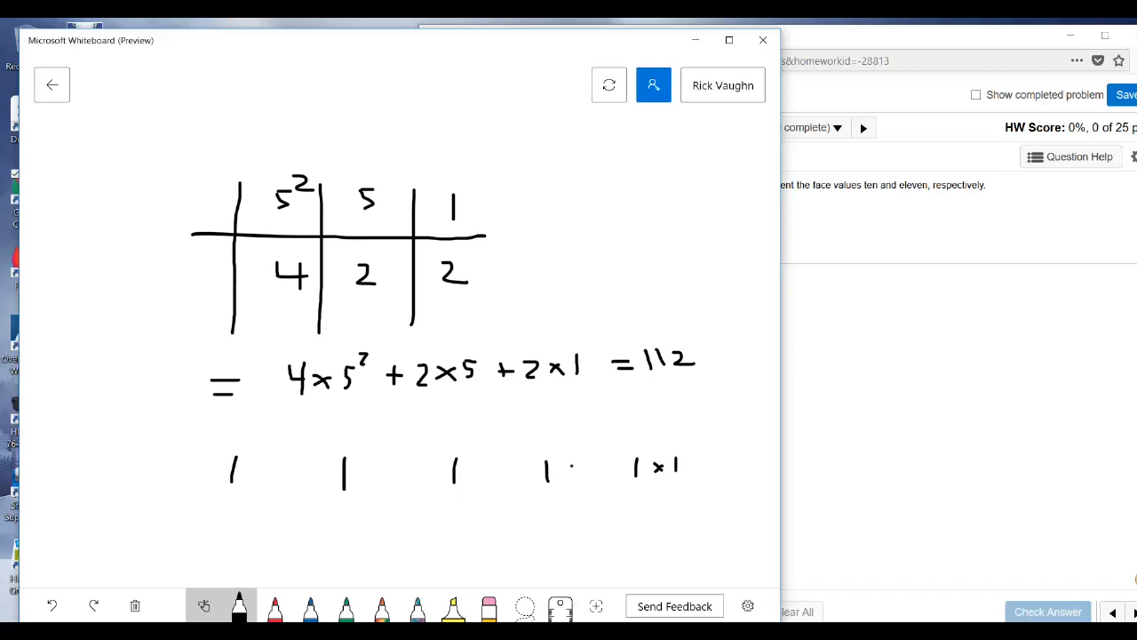
left_click_drag(560, 465, 572, 473)
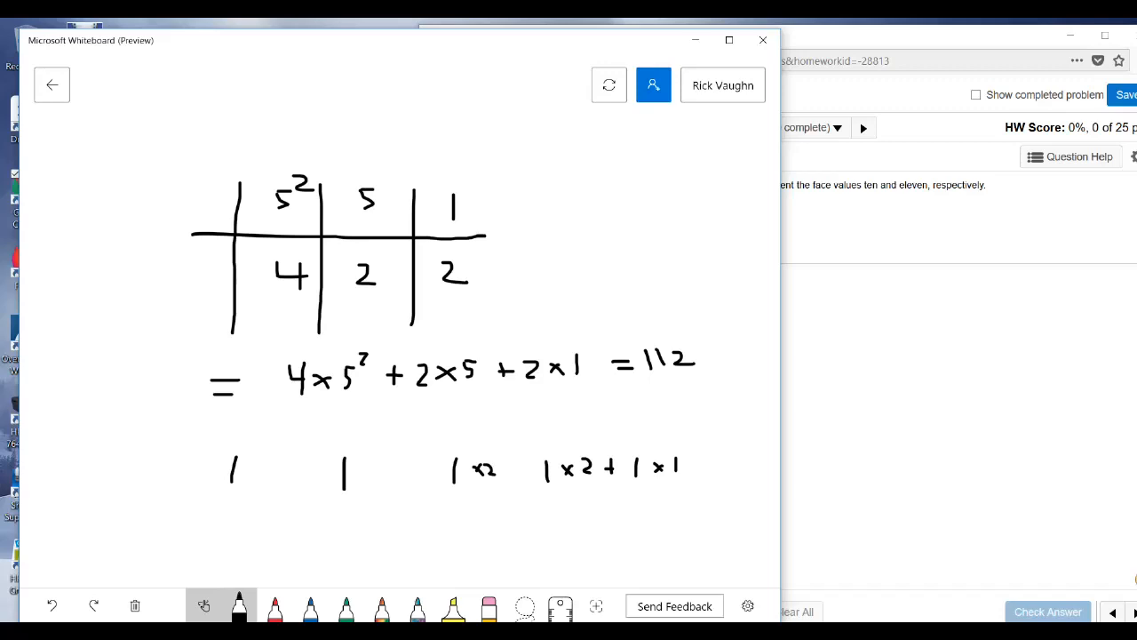
left_click_drag(497, 458, 529, 466)
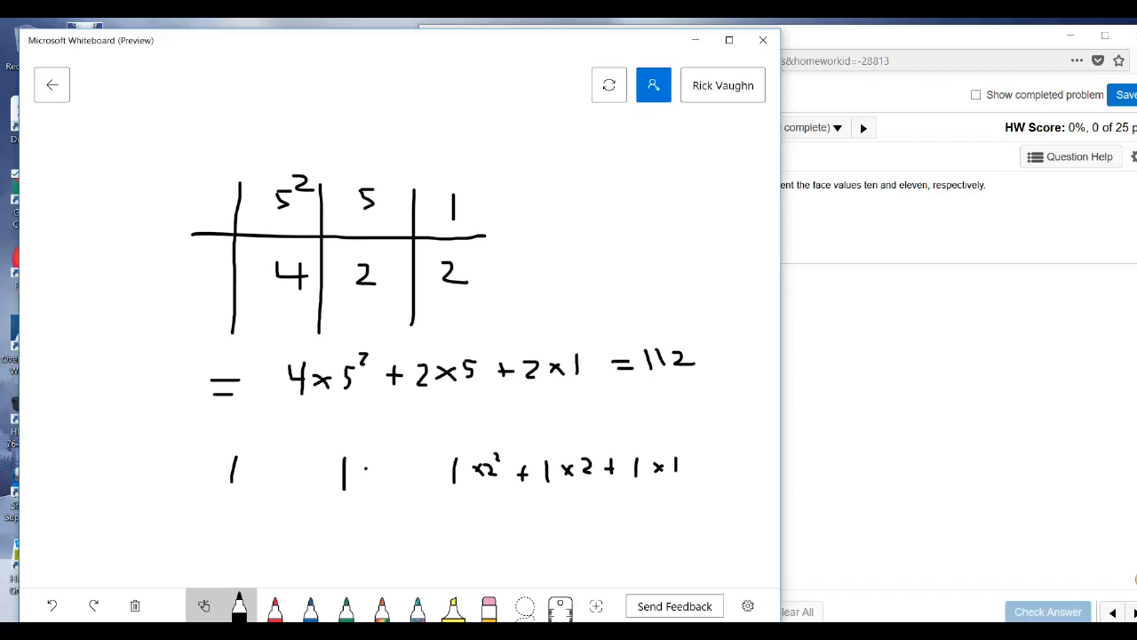
left_click_drag(355, 471, 391, 471)
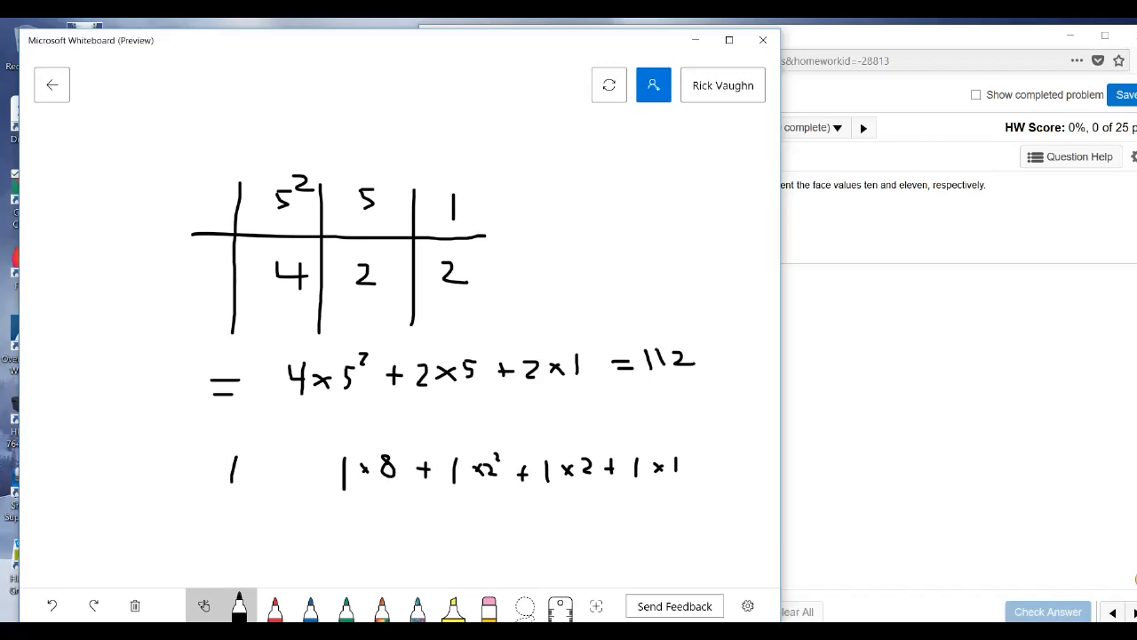
left_click_drag(245, 466, 270, 462)
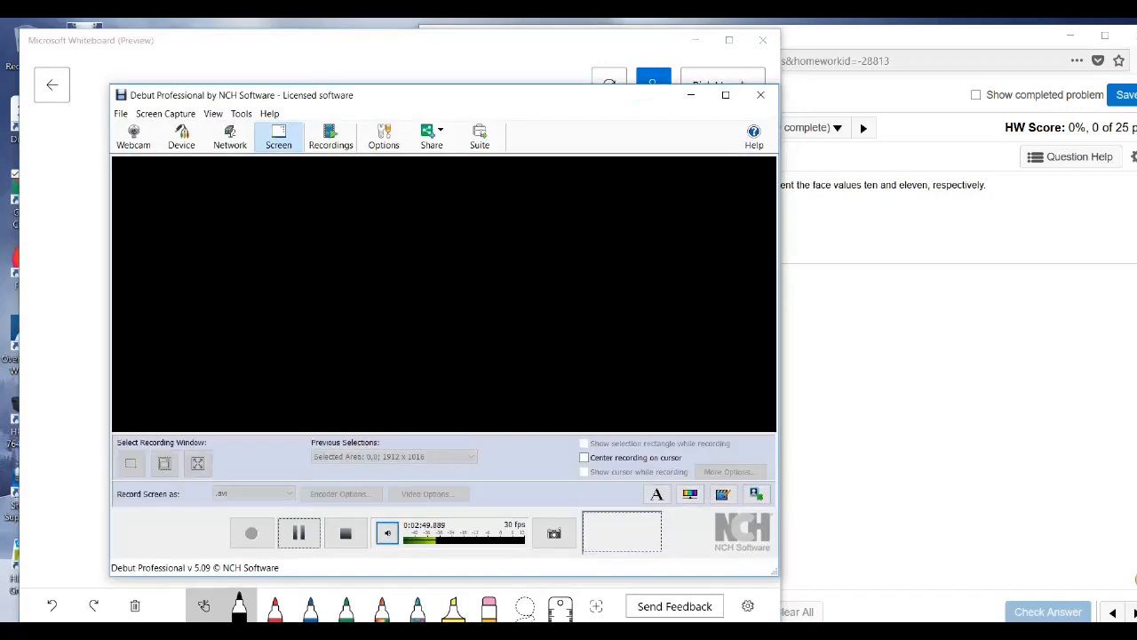
Enter 31 in the part b answer box of the MyMathLab homework.
left_click(761, 96)
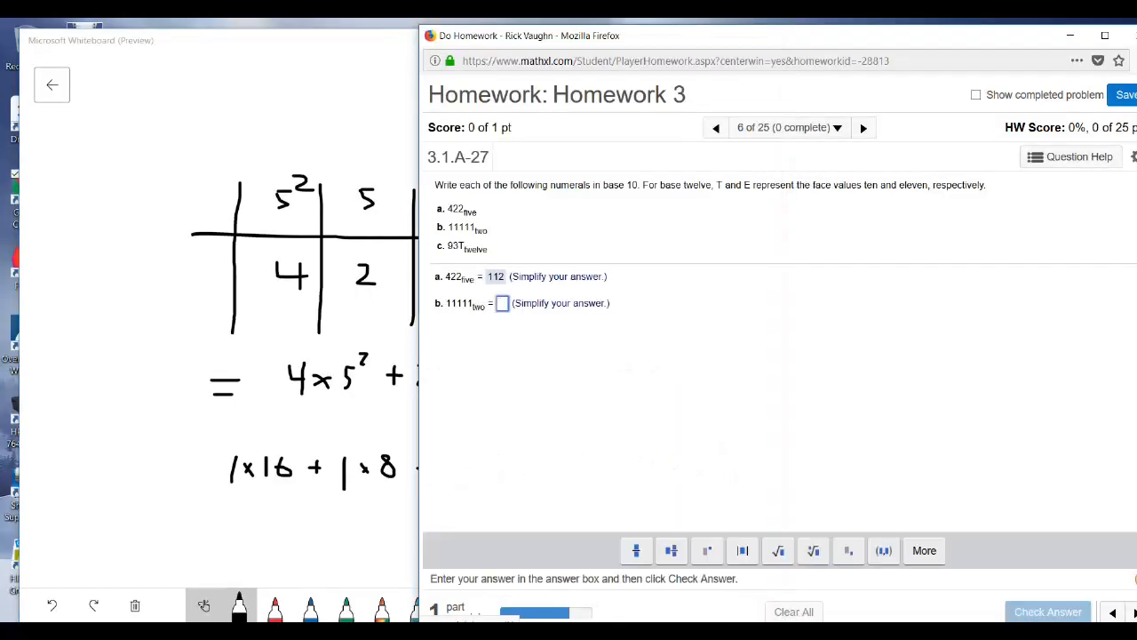
type("31")
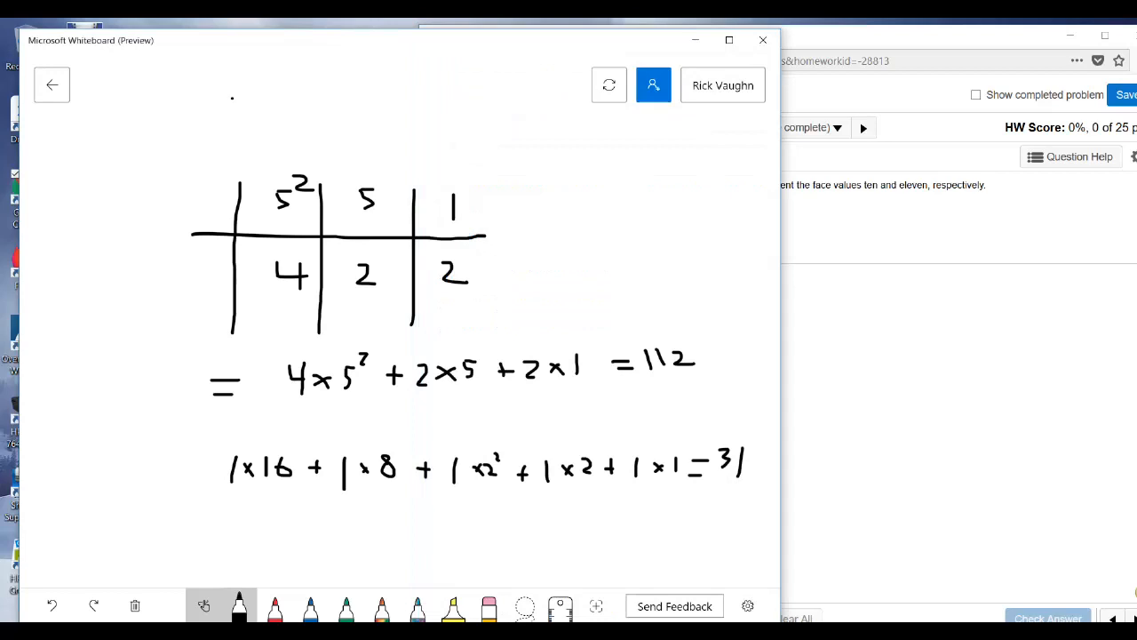
Write the base-twelve expansion 9×12² + 3×… for 93T at the top of the board.
left_click_drag(228, 92, 235, 104)
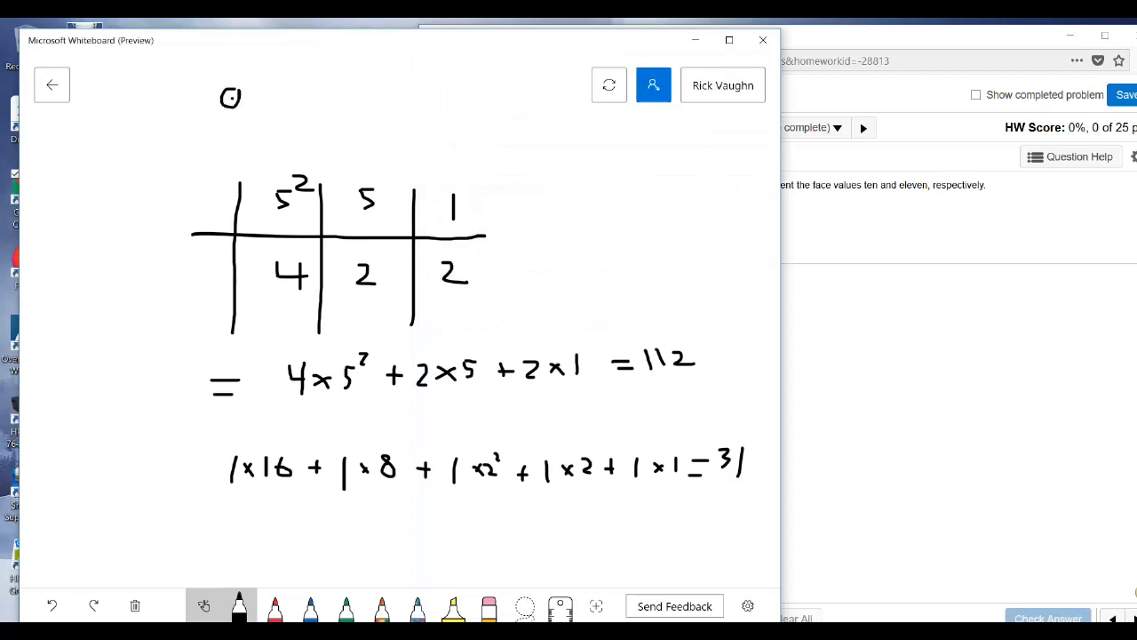
left_click_drag(222, 98, 288, 107)
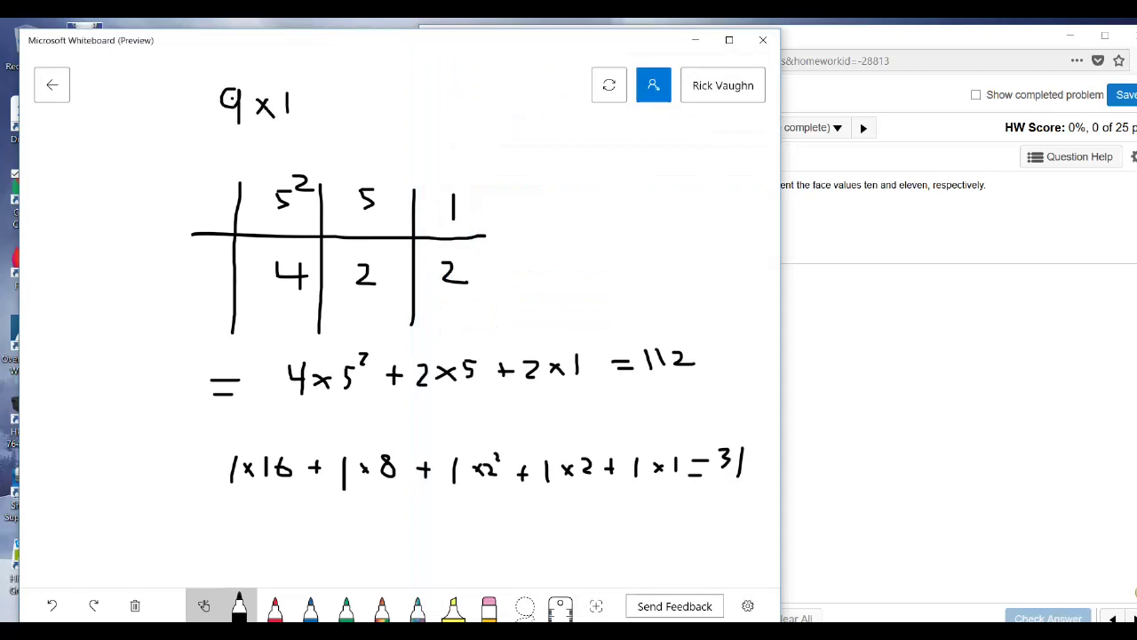
left_click_drag(288, 107, 311, 116)
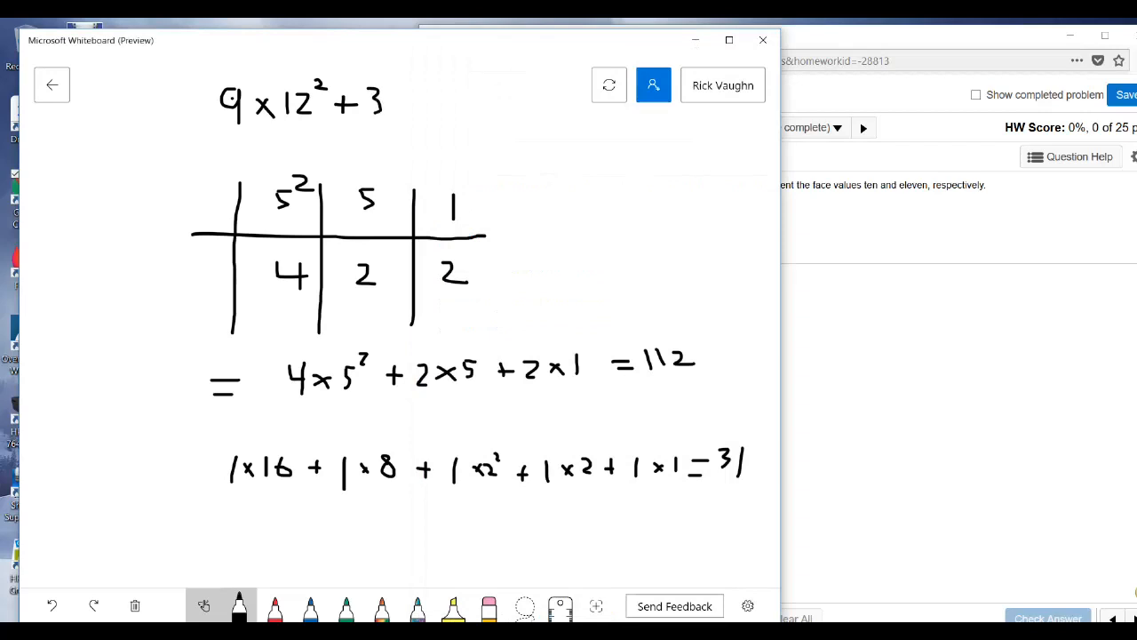
left_click_drag(387, 101, 418, 101)
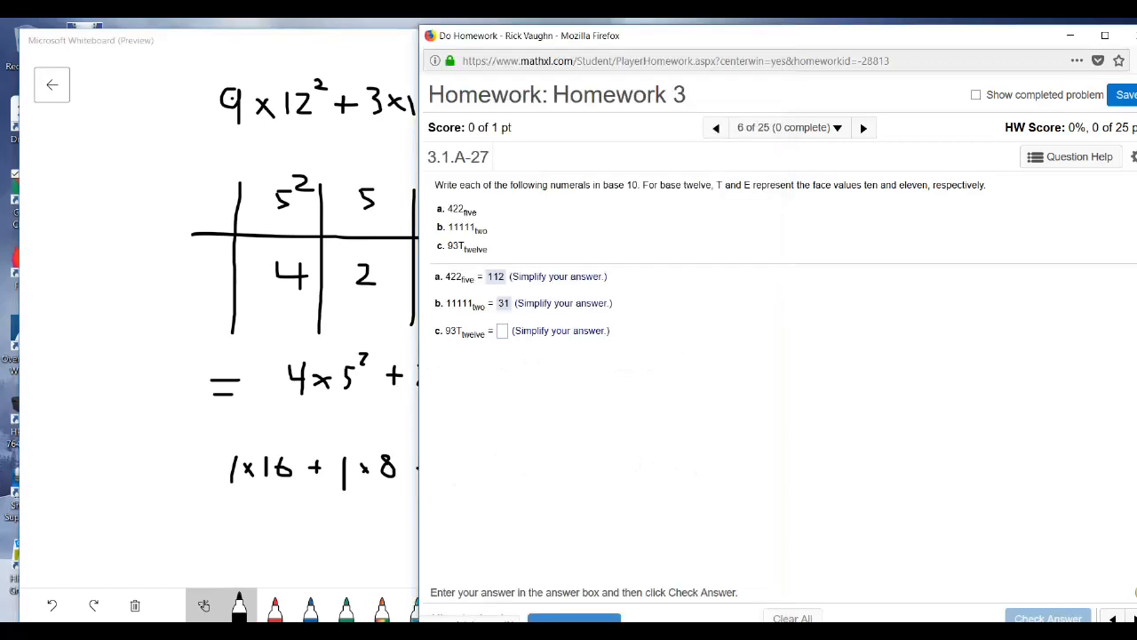
Submit 1342 for part c and continue past the correct-answer confirmation.
type("13")
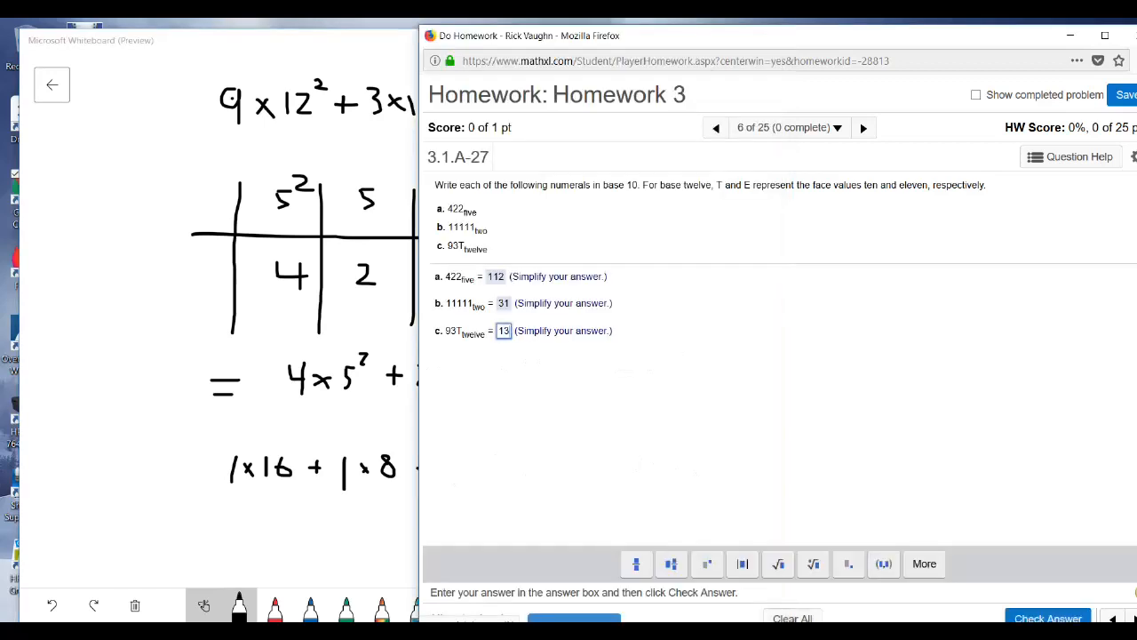
type("1342")
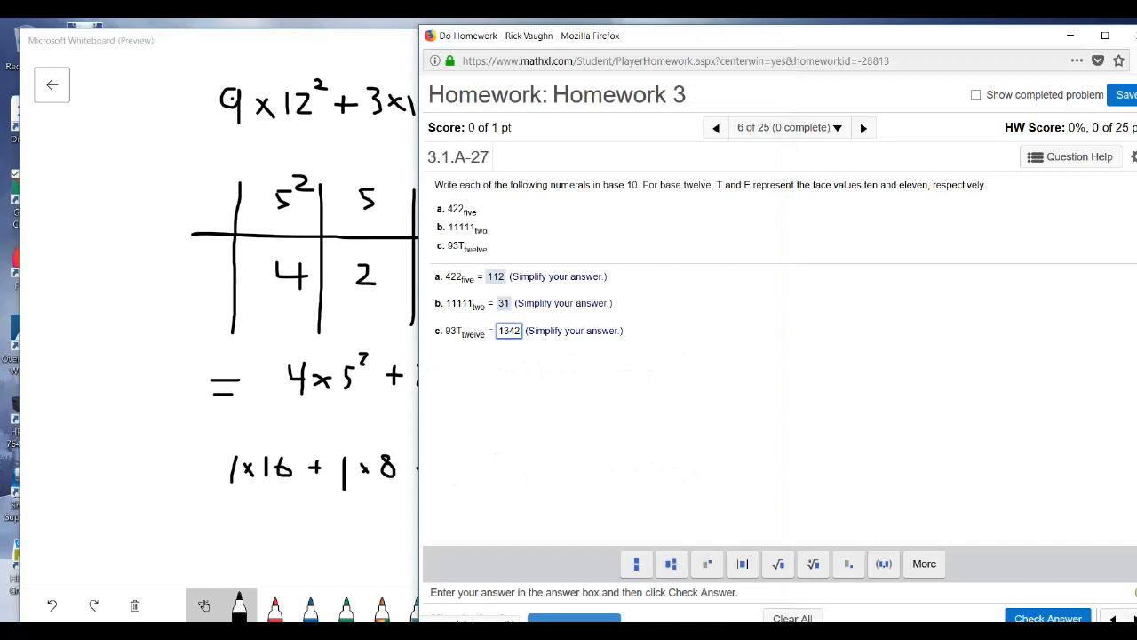
left_click(1048, 619)
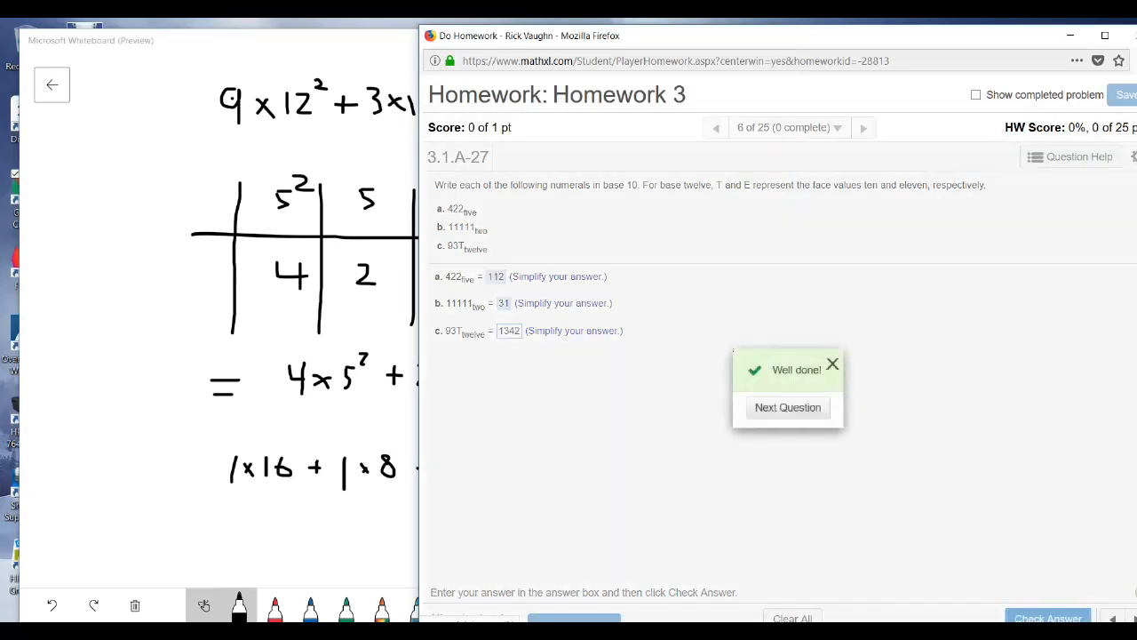
left_click(787, 407)
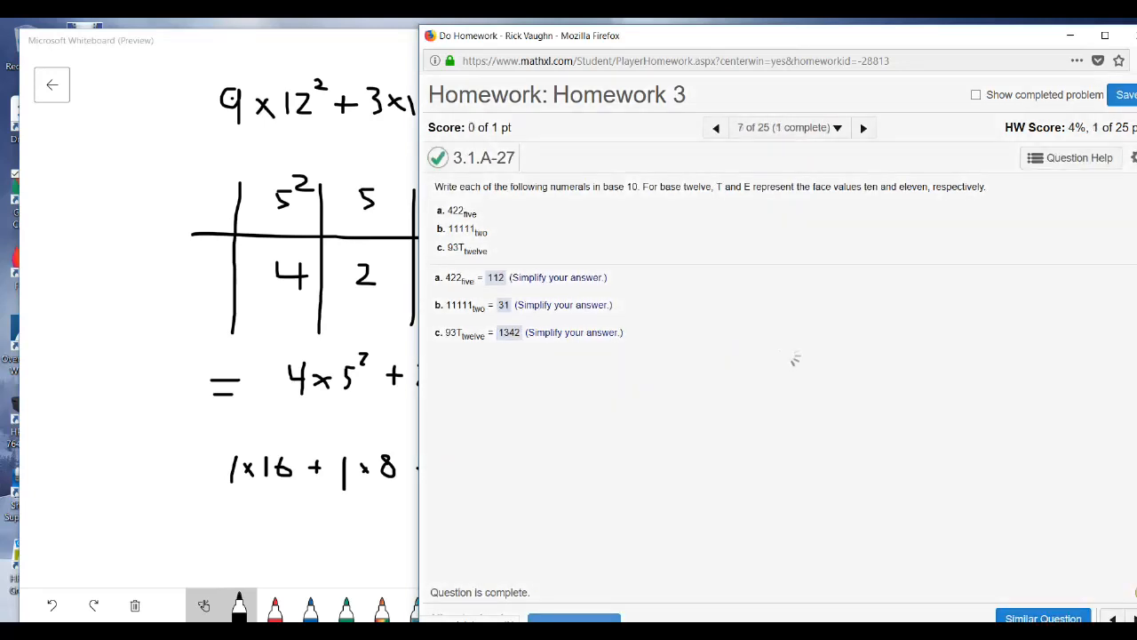
Advance past the next question to the weeks-and-days homework question.
left_click(864, 127)
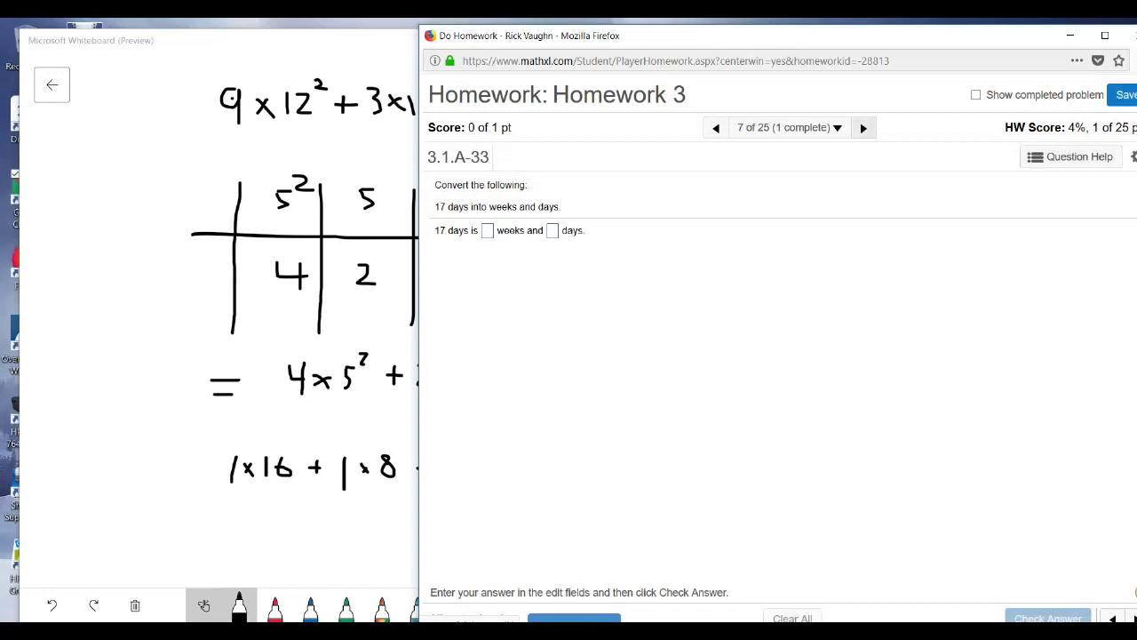
left_click(864, 128)
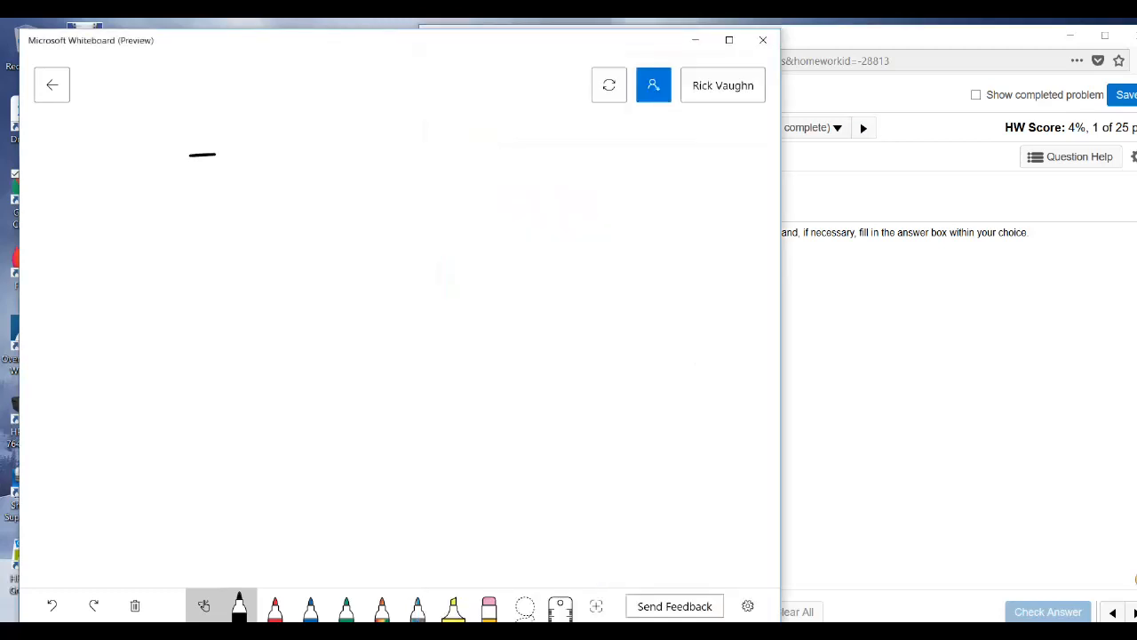
Write 2×7 + b = on the cleared board for the base-seven numeral 2b.
left_click_drag(192, 156, 266, 178)
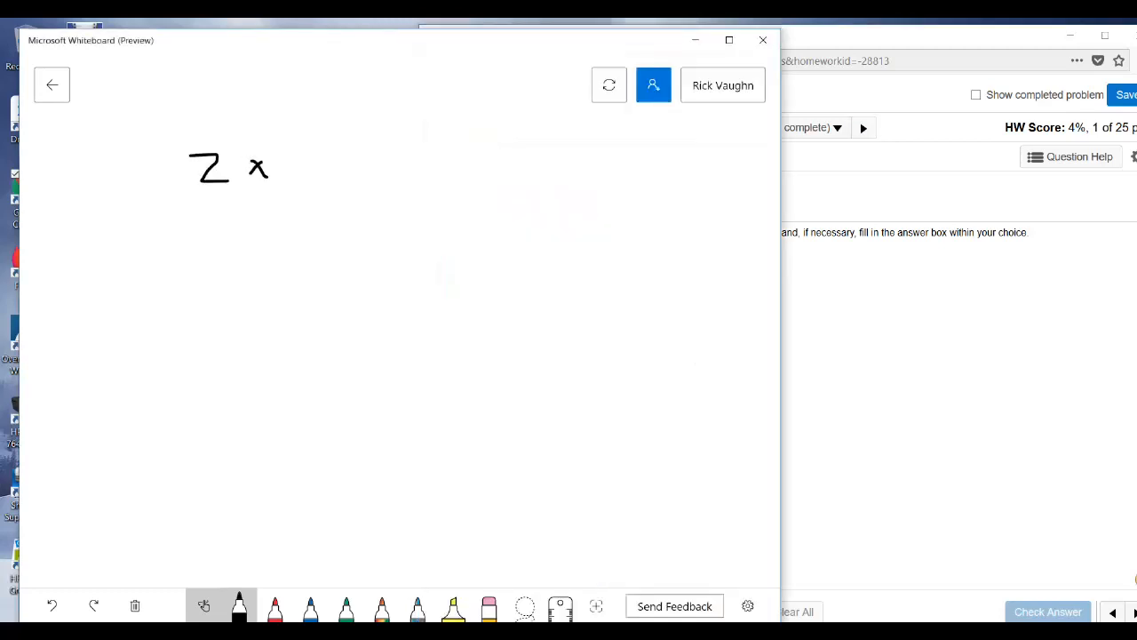
left_click_drag(283, 160, 302, 182)
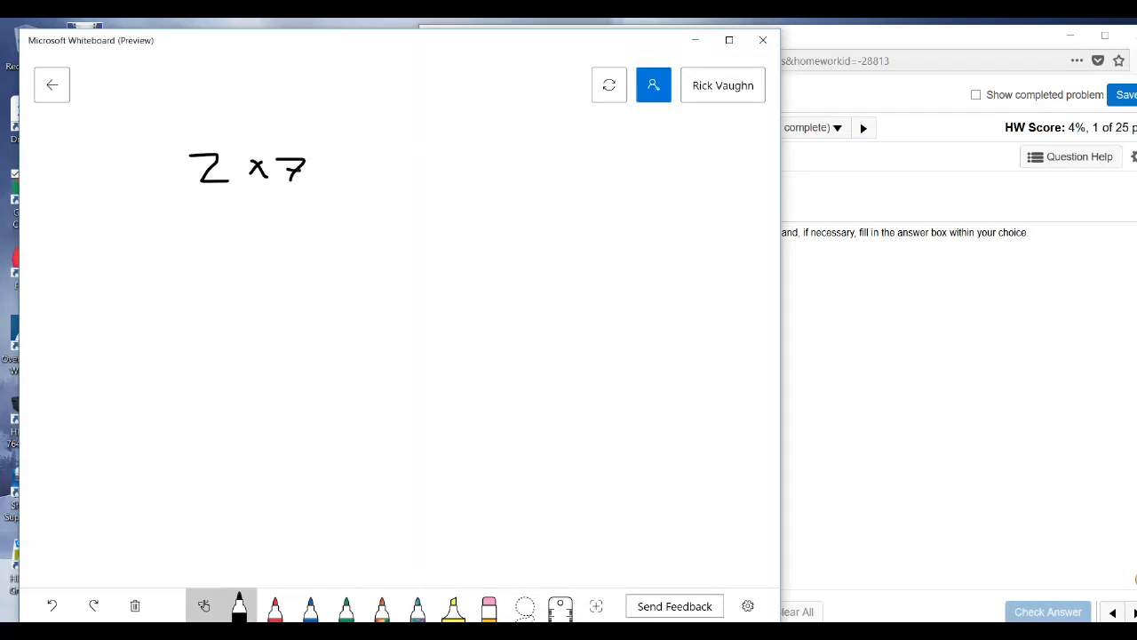
left_click_drag(318, 174, 352, 174)
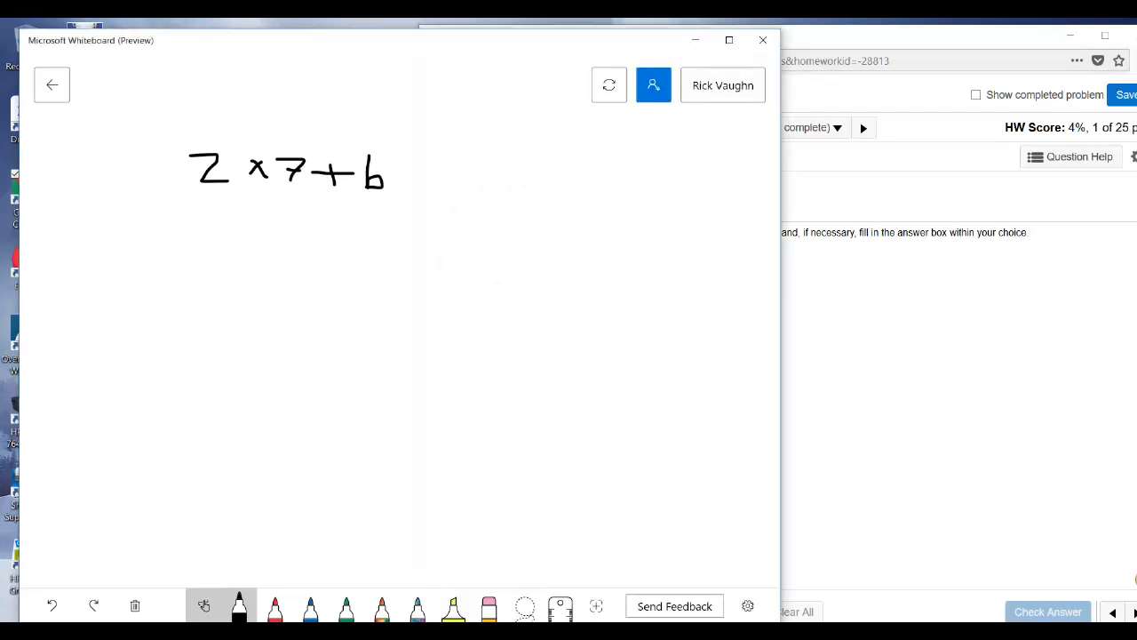
left_click_drag(418, 163, 448, 177)
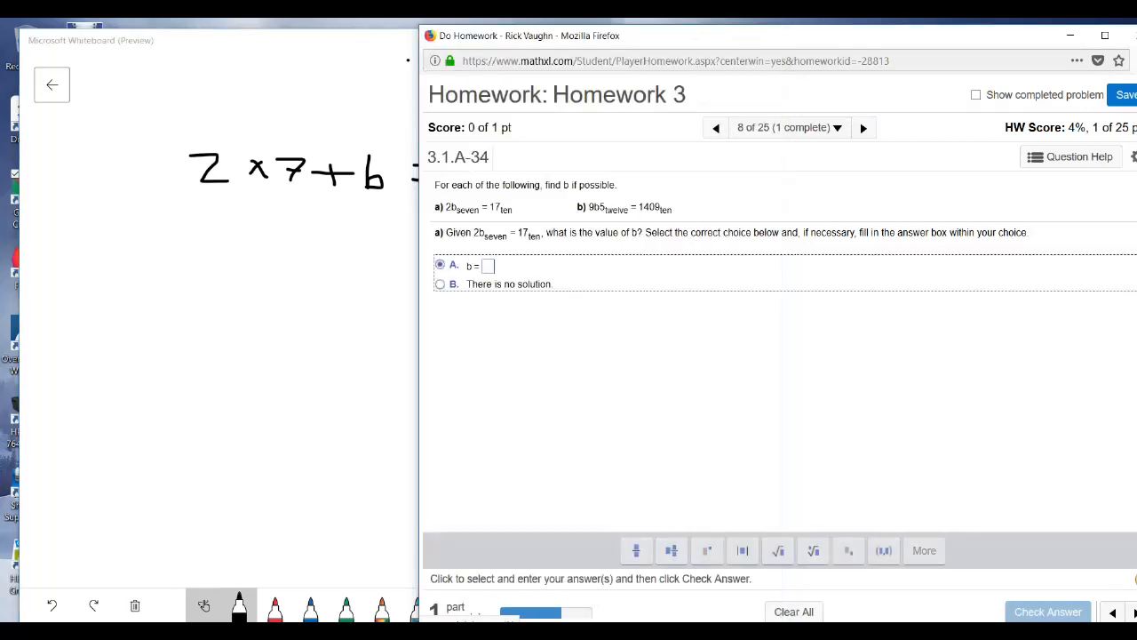
Submit b = 3 for part a and dismiss the Fantastic confirmation.
type("3")
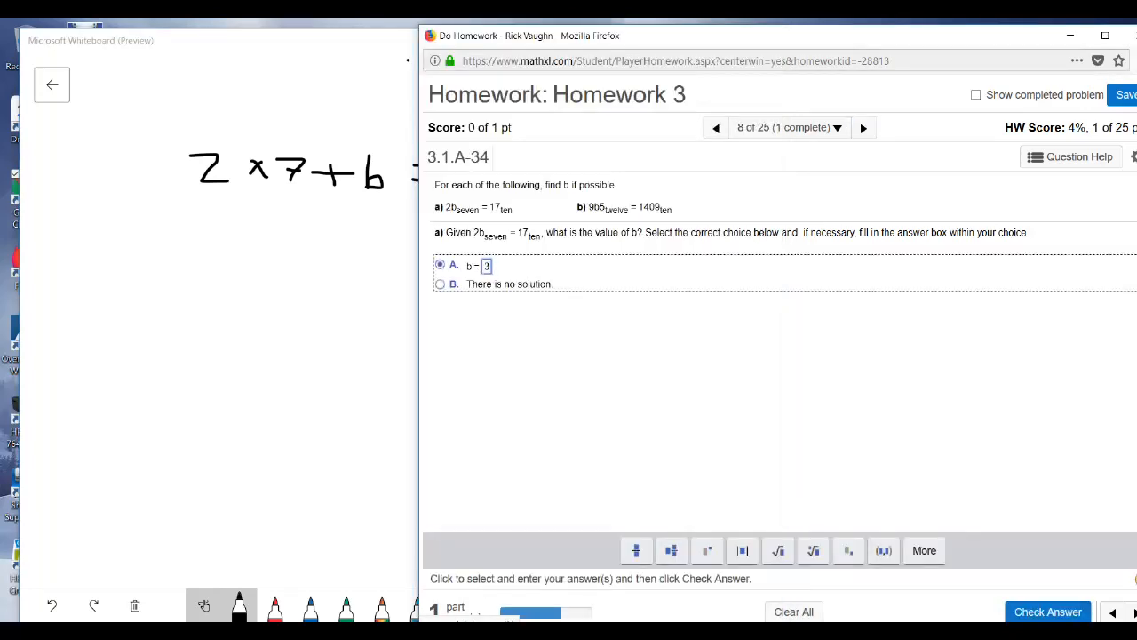
left_click(1049, 612)
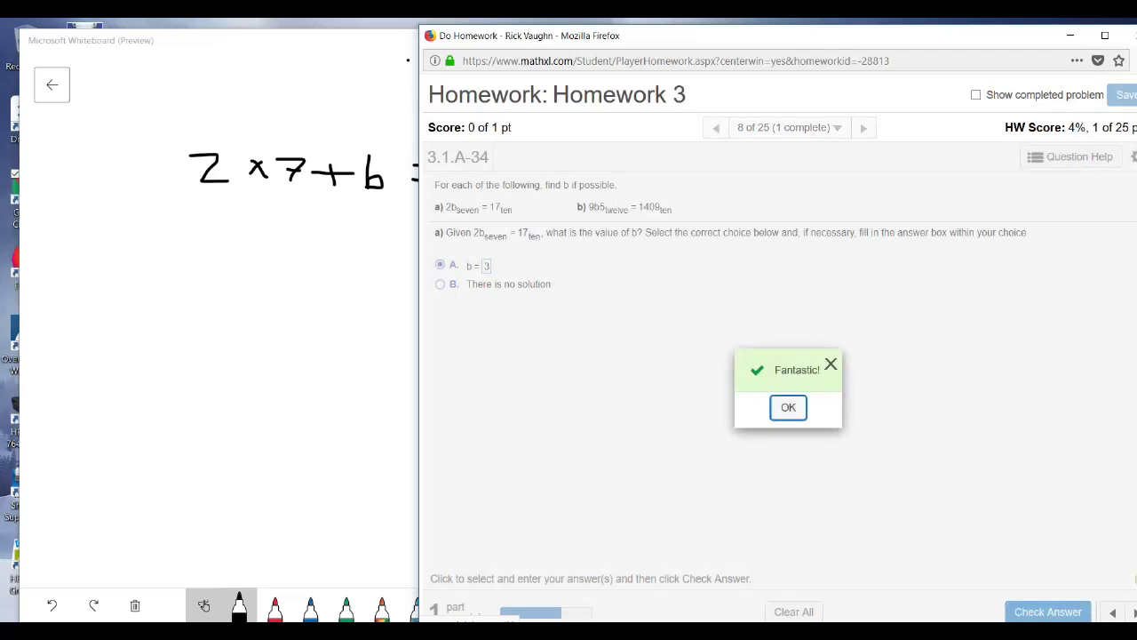
left_click(789, 407)
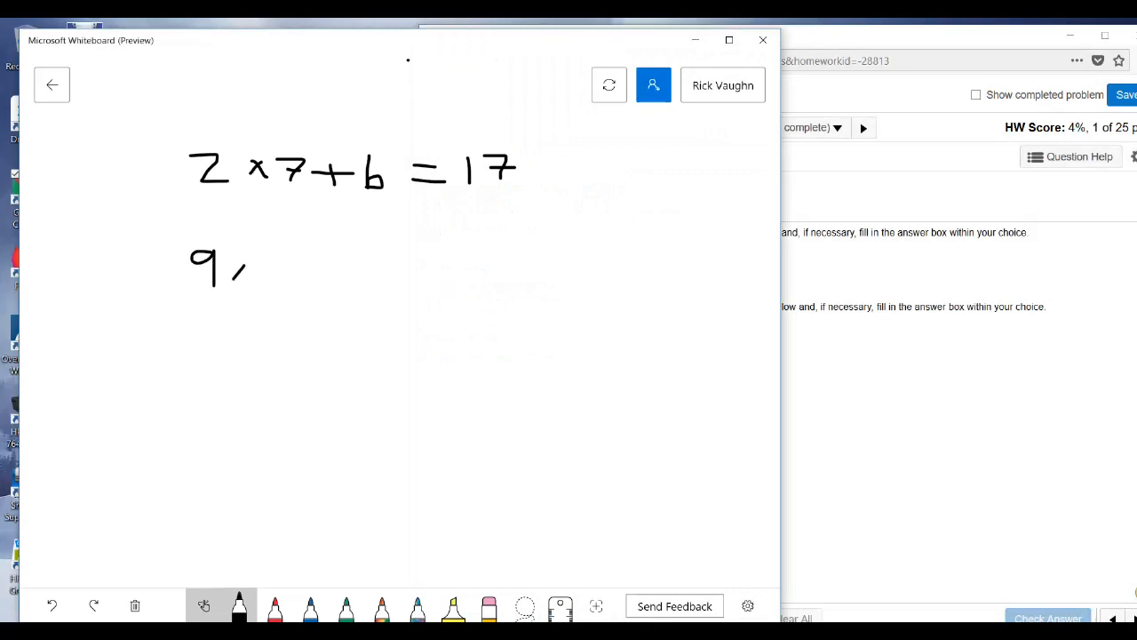
Write the left side 9×12² + b×12 + 5 of the second equation.
left_click_drag(240, 267, 288, 280)
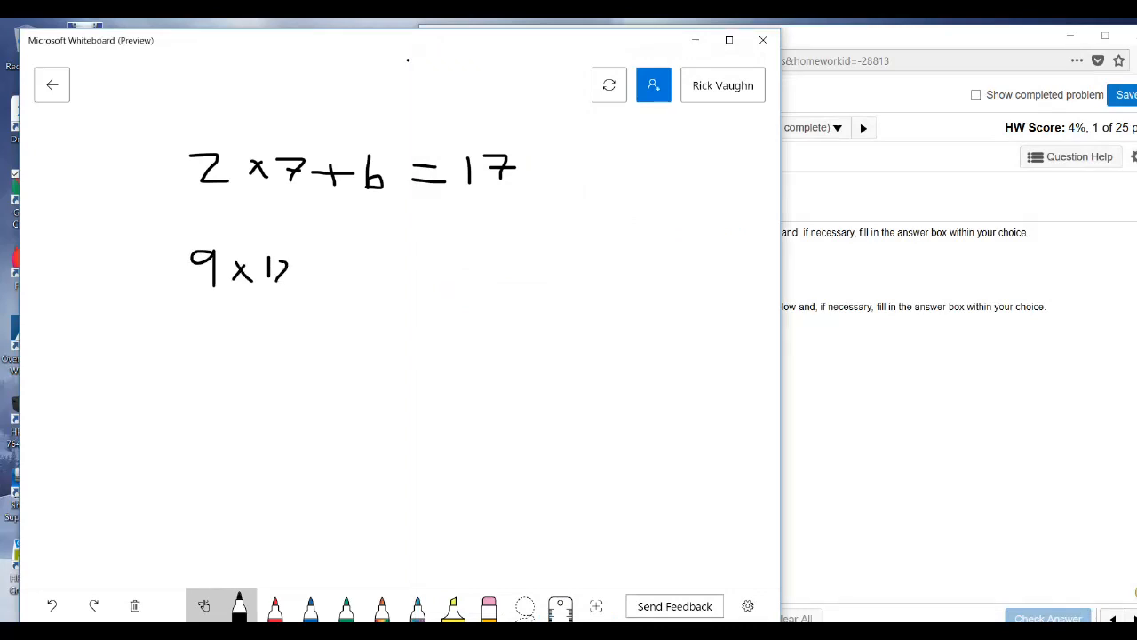
left_click_drag(293, 258, 334, 275)
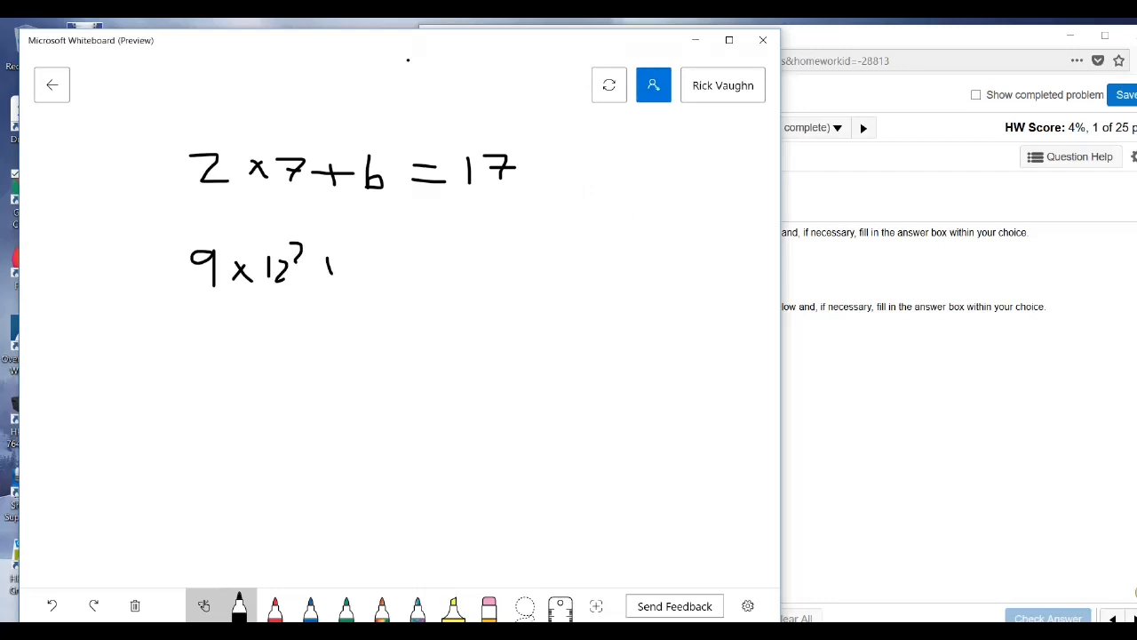
left_click_drag(320, 267, 364, 267)
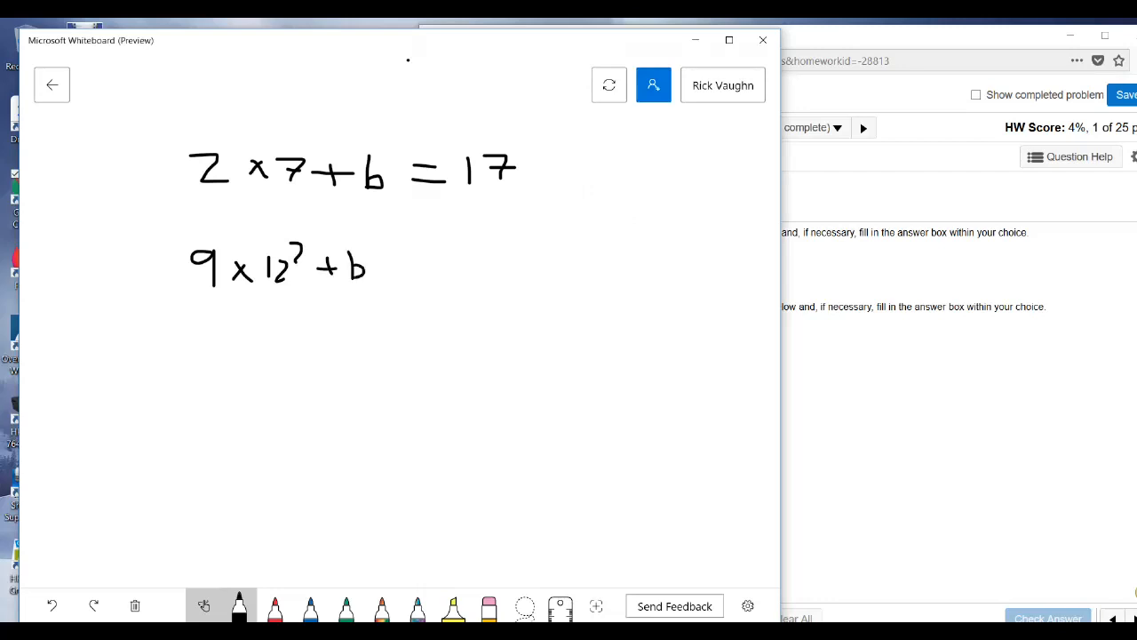
left_click_drag(373, 266, 409, 267)
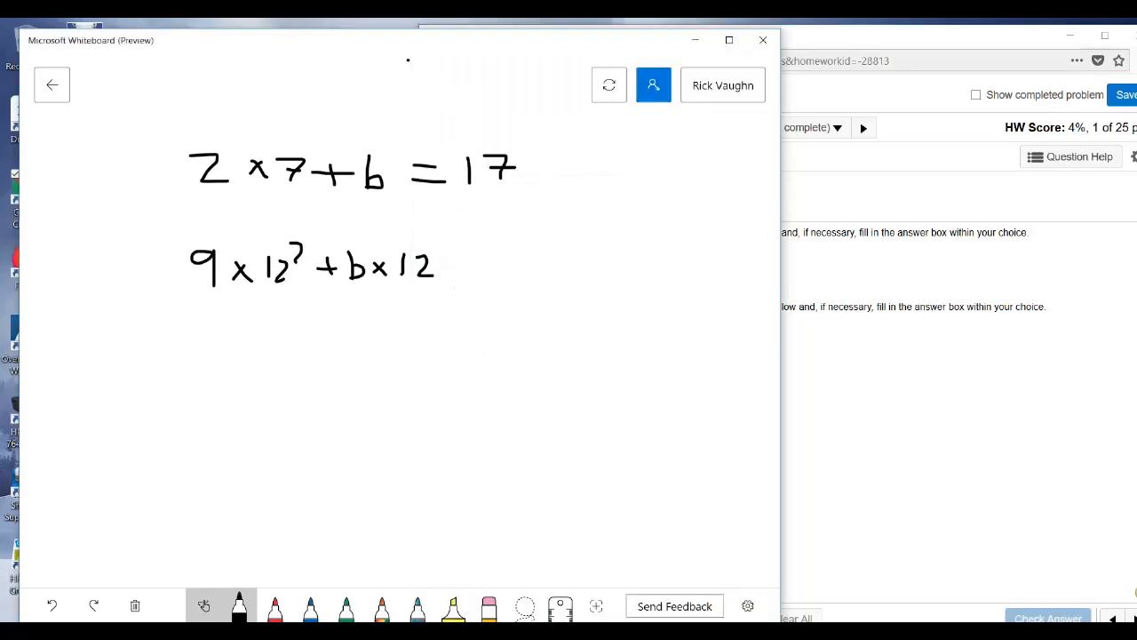
left_click_drag(444, 266, 462, 266)
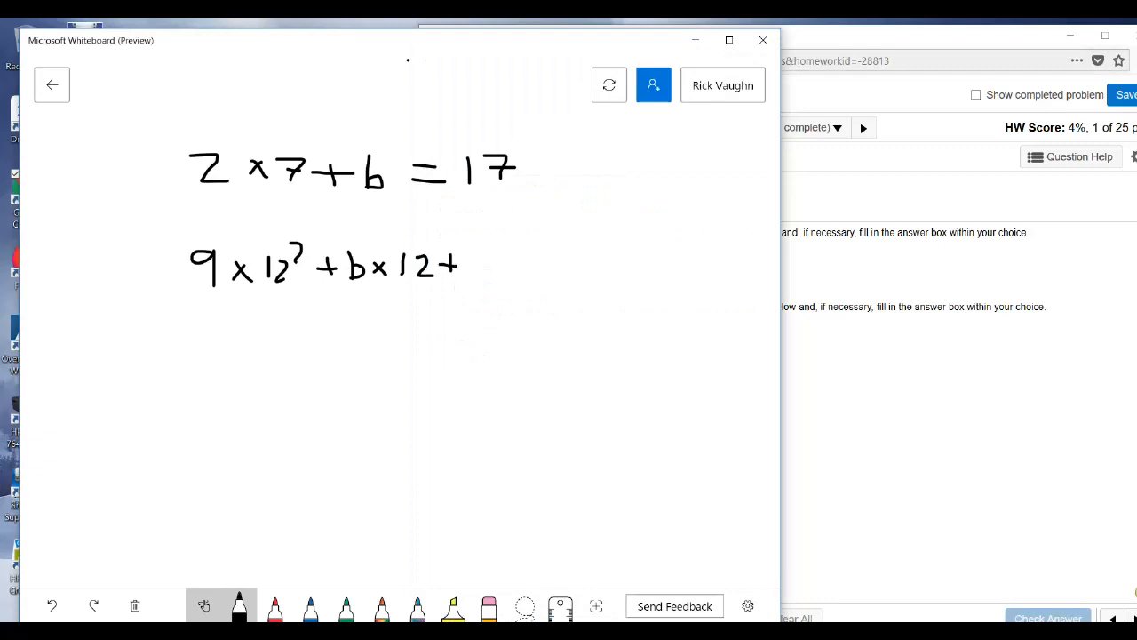
left_click_drag(465, 258, 480, 275)
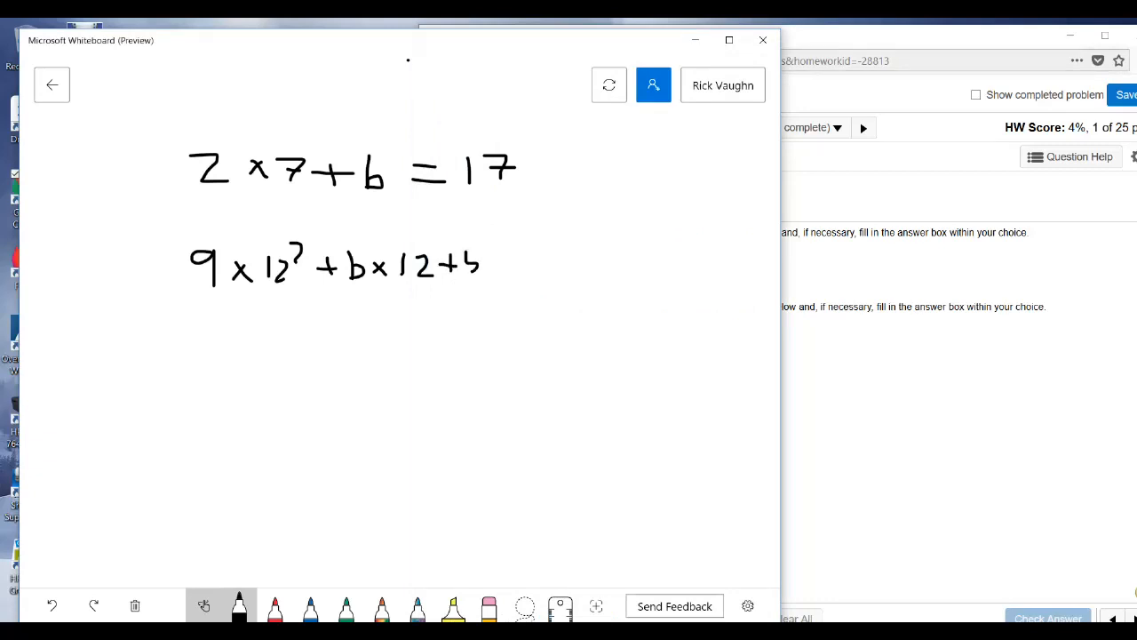
left_click_drag(494, 263, 529, 263)
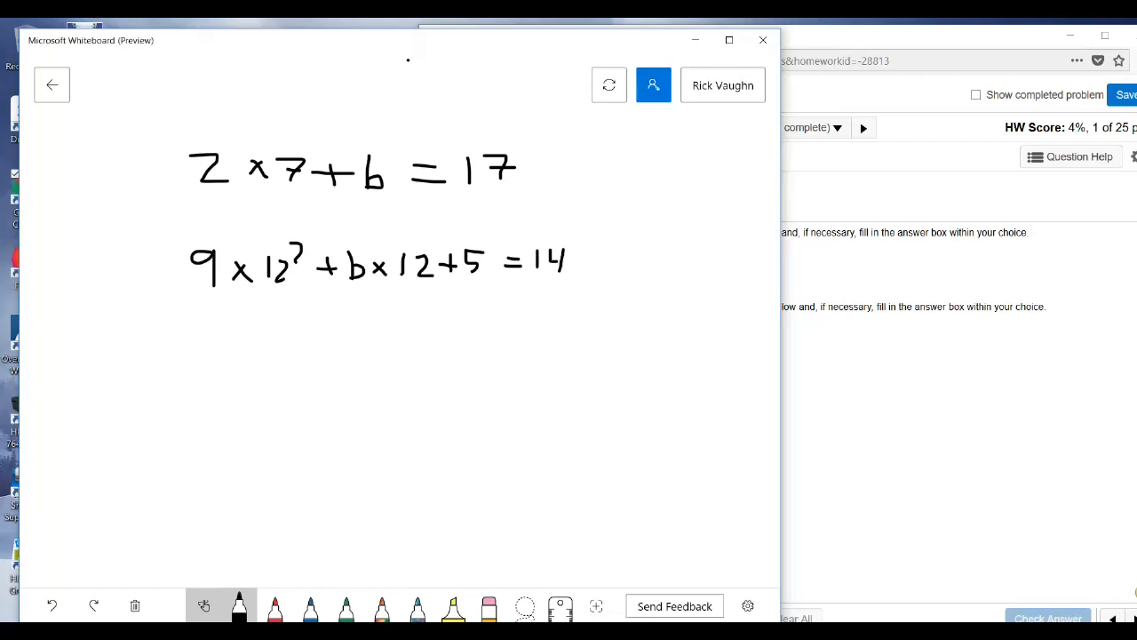
Set the equation equal to 1409 and begin the working beneath it.
left_click_drag(572, 257, 604, 263)
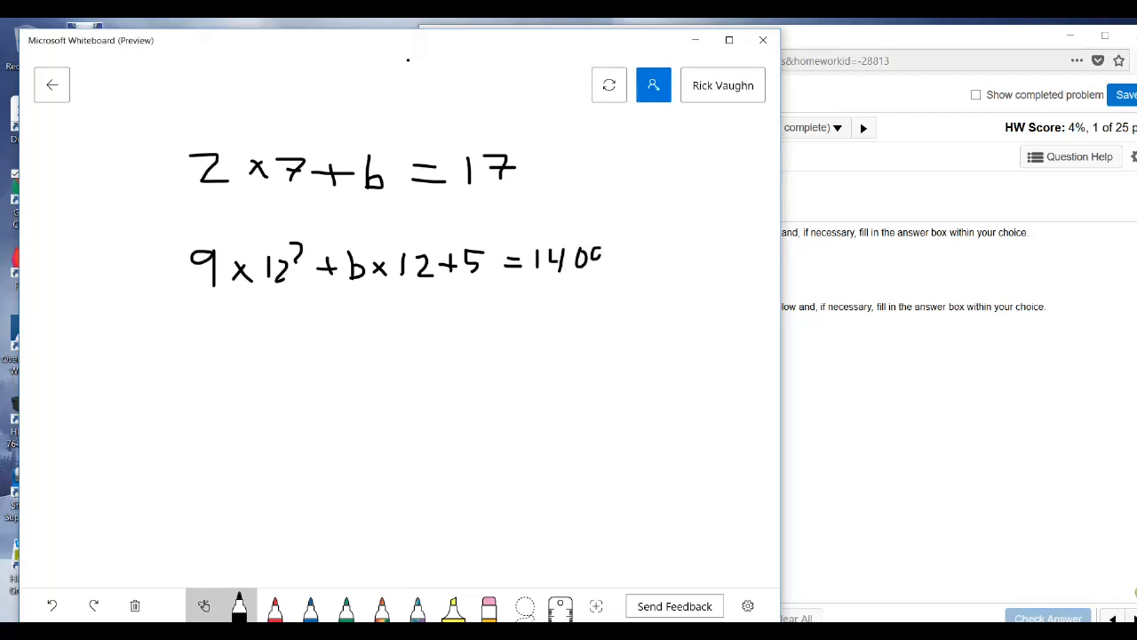
left_click_drag(591, 249, 604, 270)
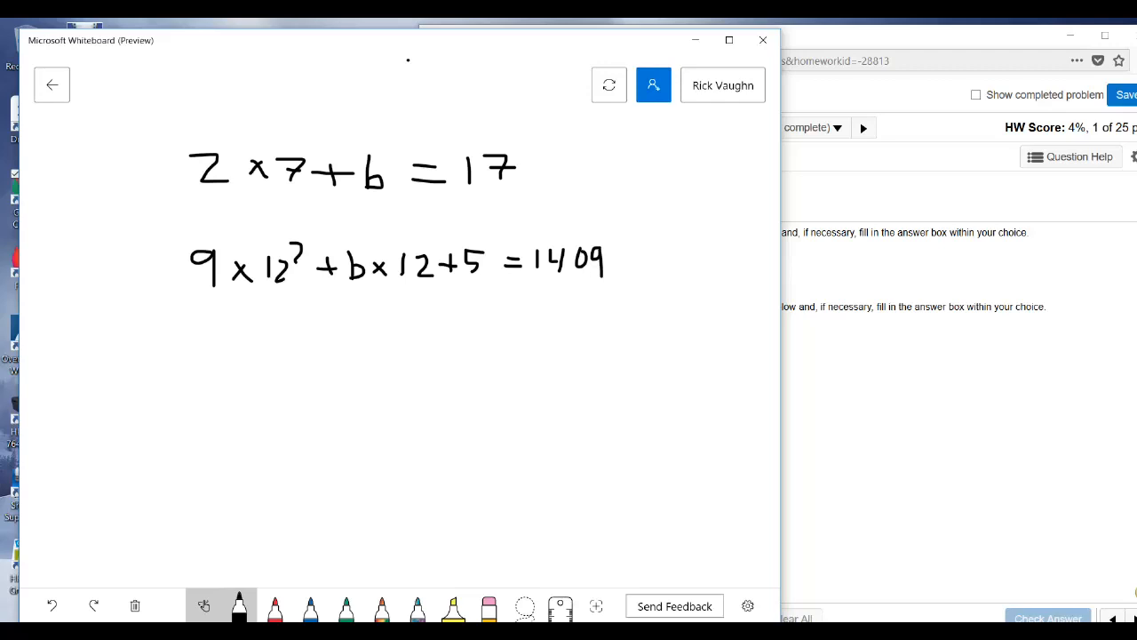
left_click_drag(420, 298, 420, 324)
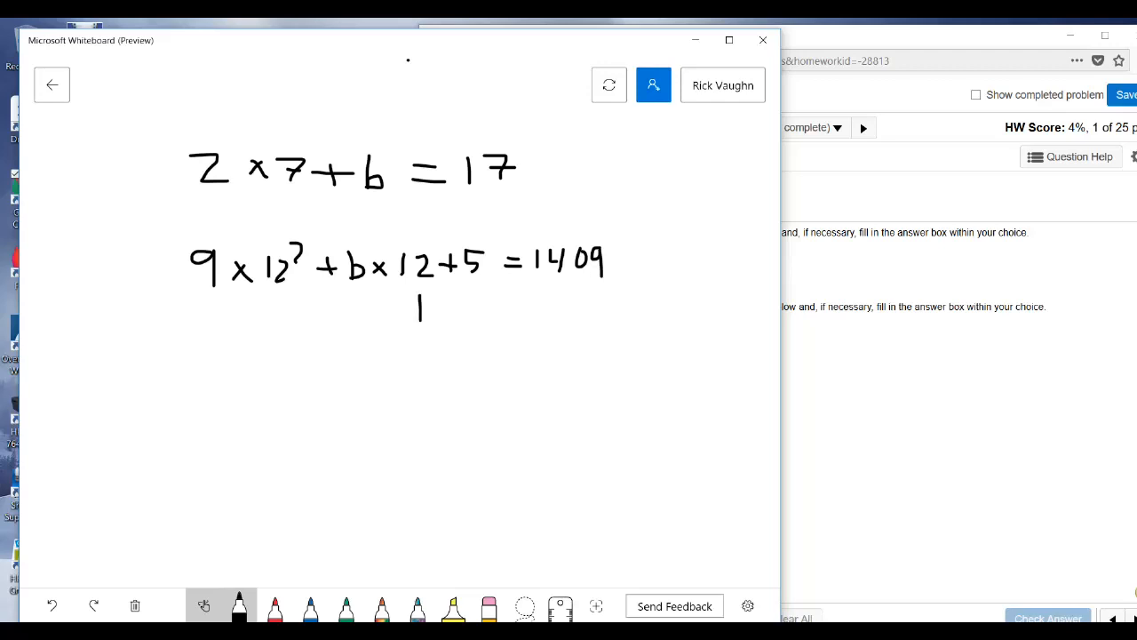
left_click_drag(418, 311, 458, 306)
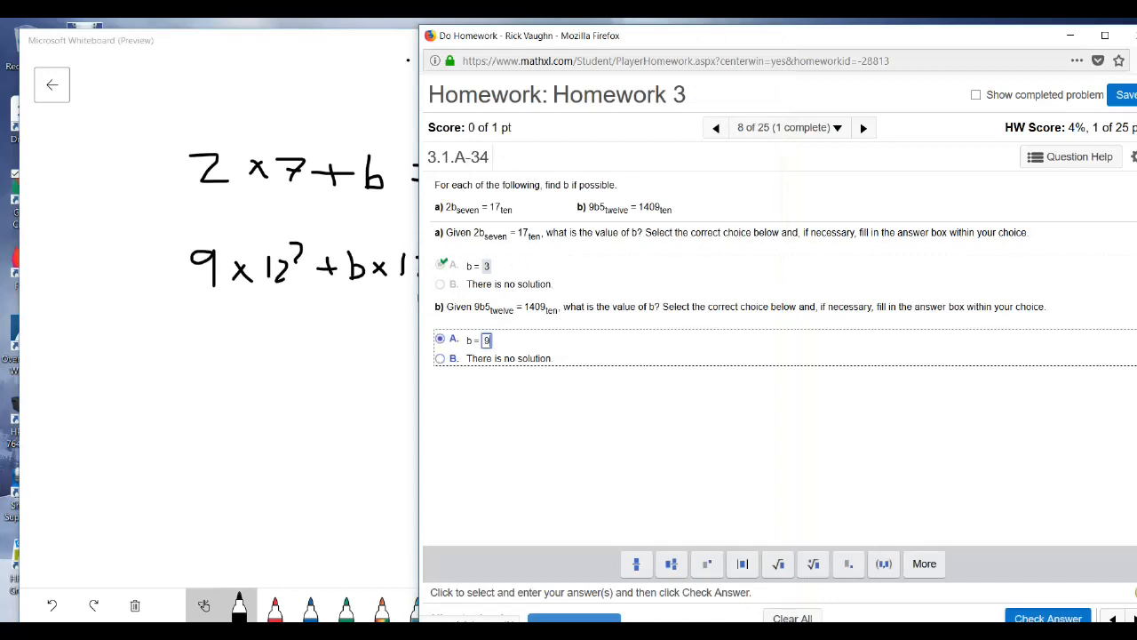
Submit b = 9, get it accepted, and skip past the Roman numeral question to question 10.
left_click(1049, 618)
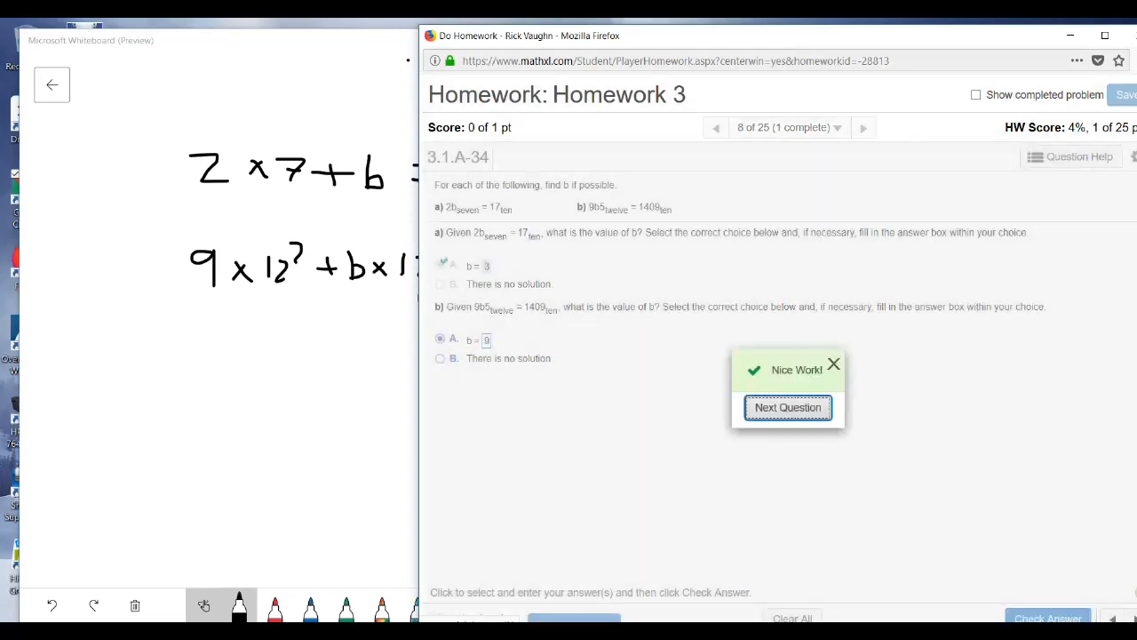
left_click(789, 407)
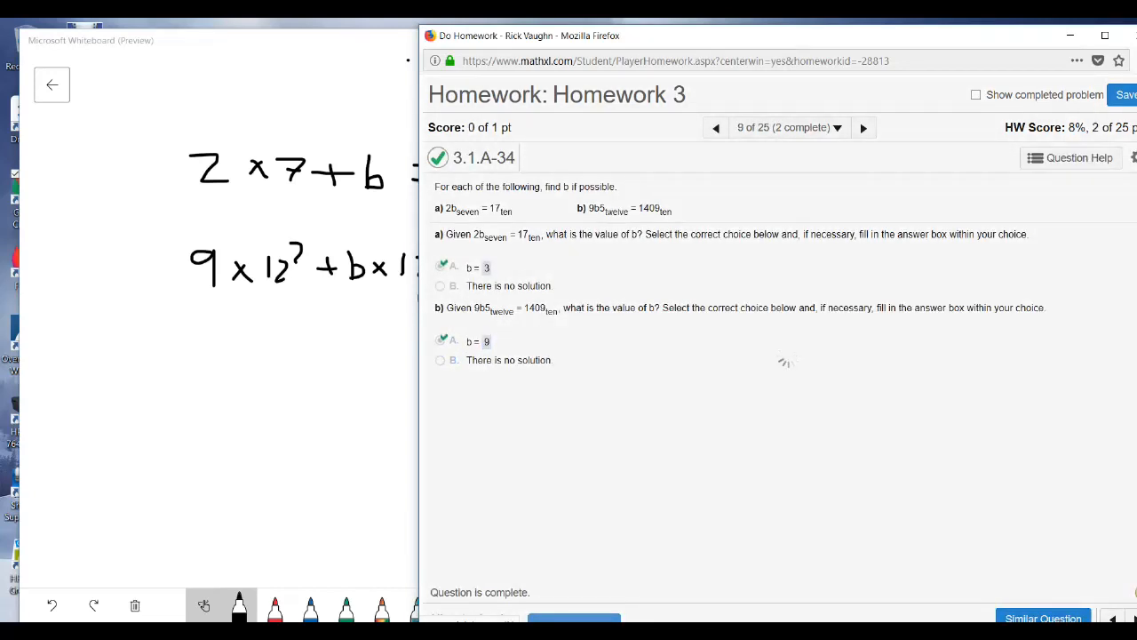
left_click(864, 128)
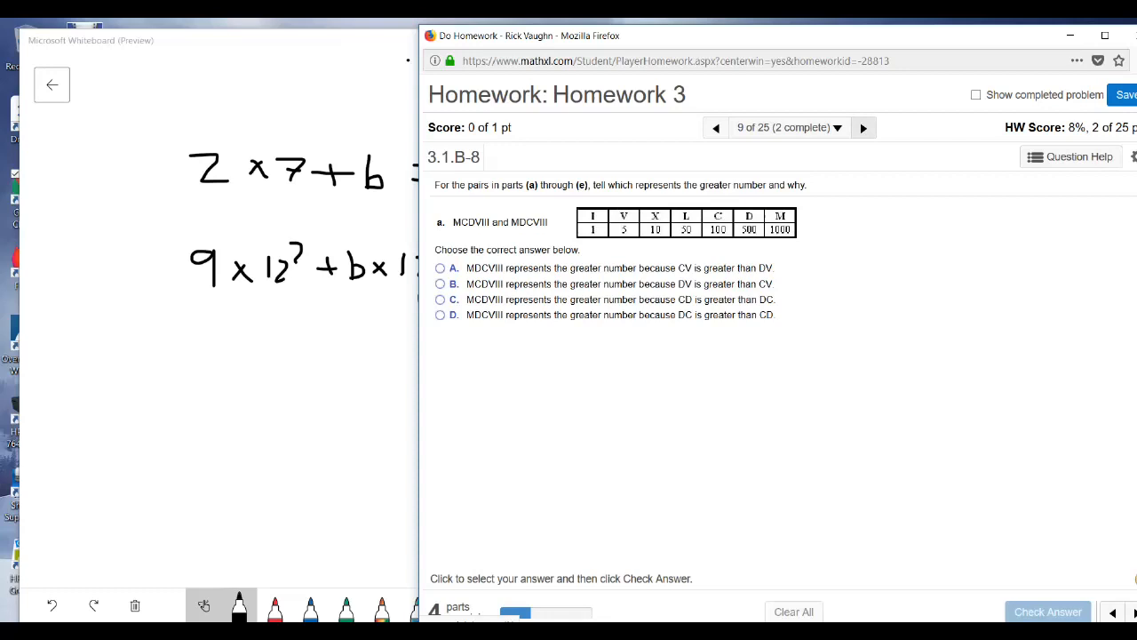
left_click(863, 128)
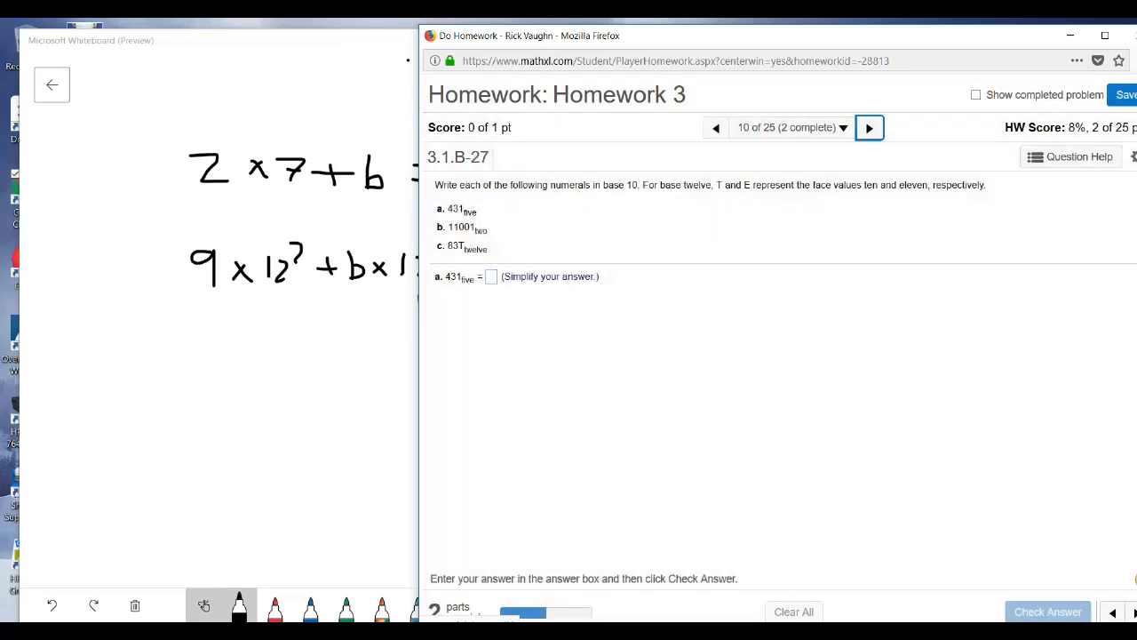